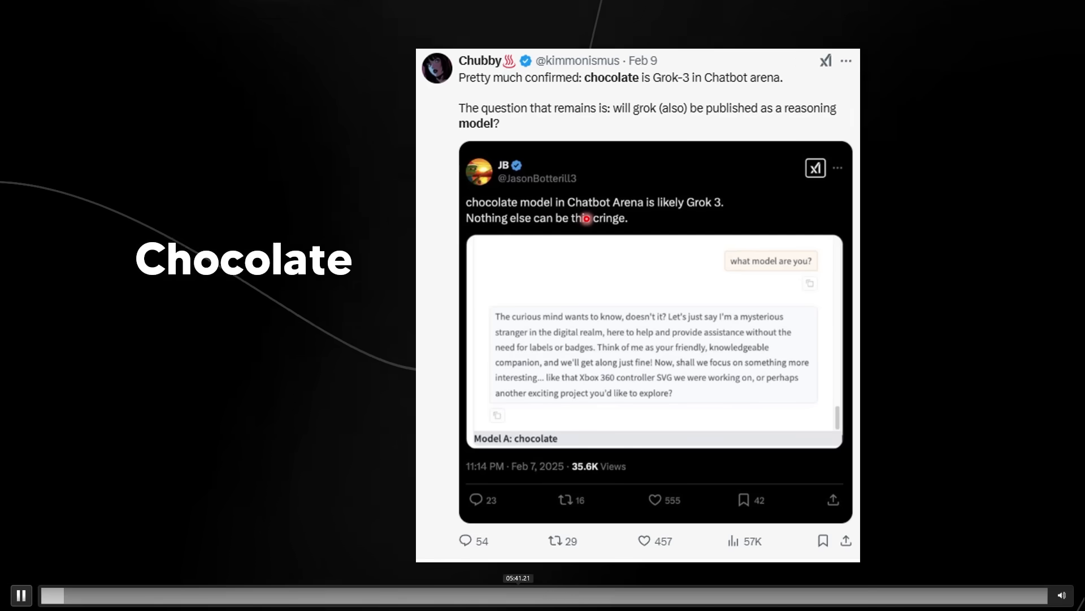
mouse_move(740, 221)
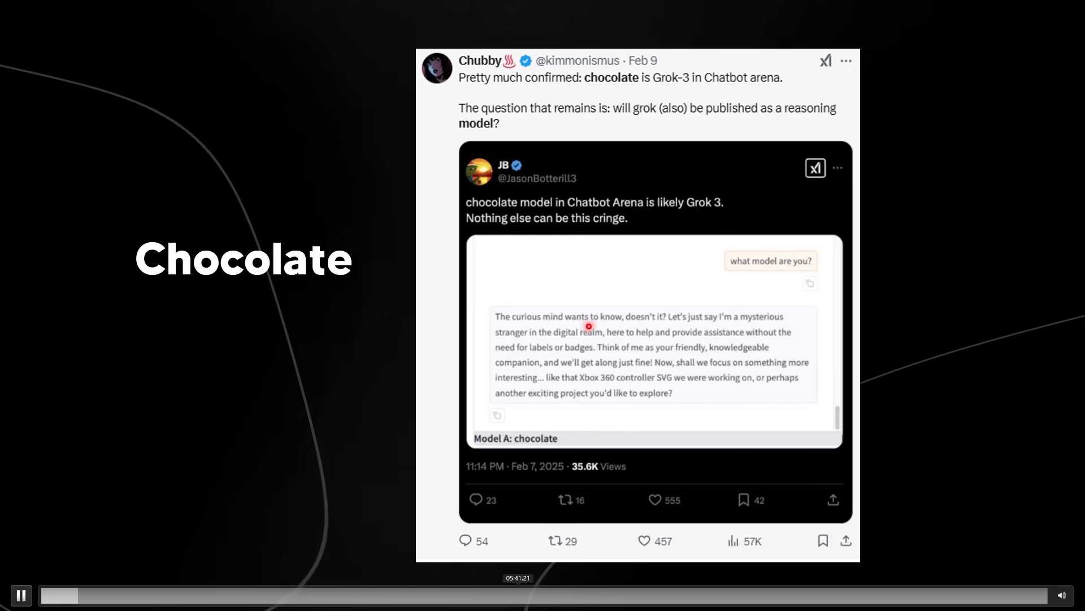
mouse_move(604, 322)
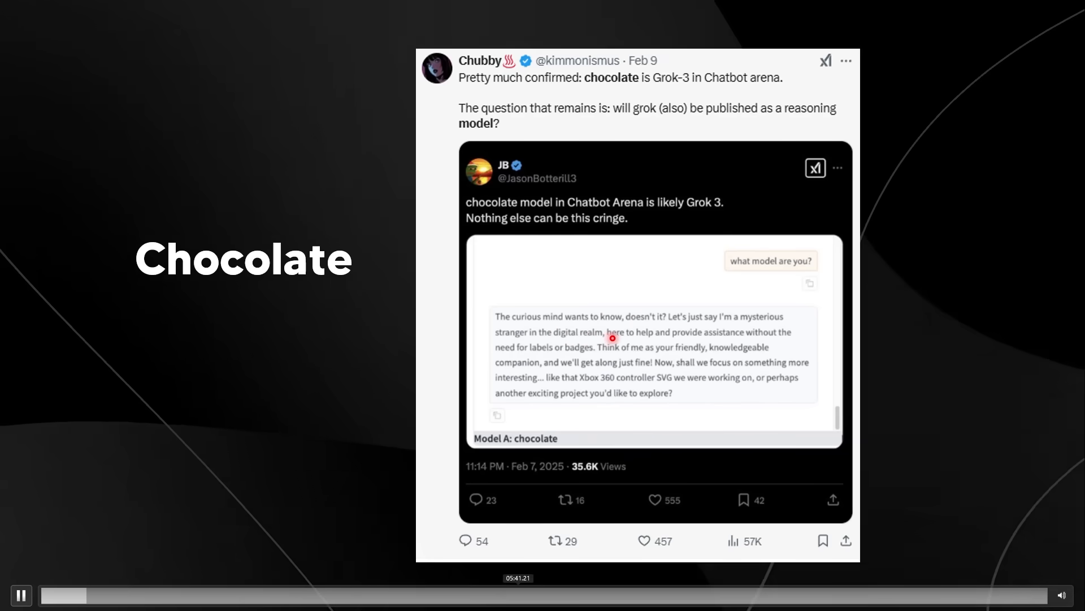
mouse_move(782, 345)
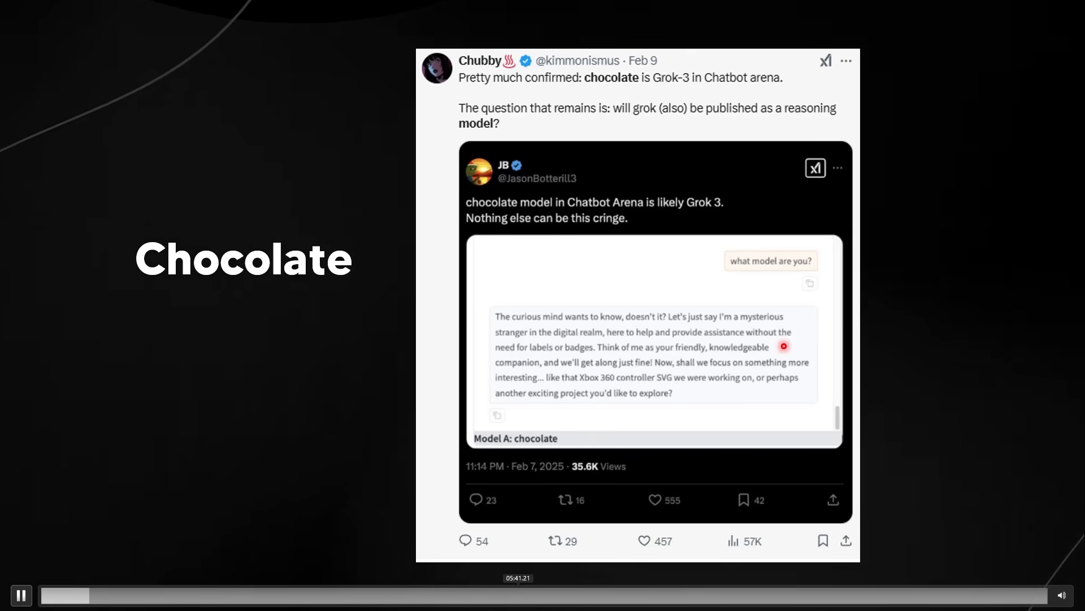
mouse_move(628, 357)
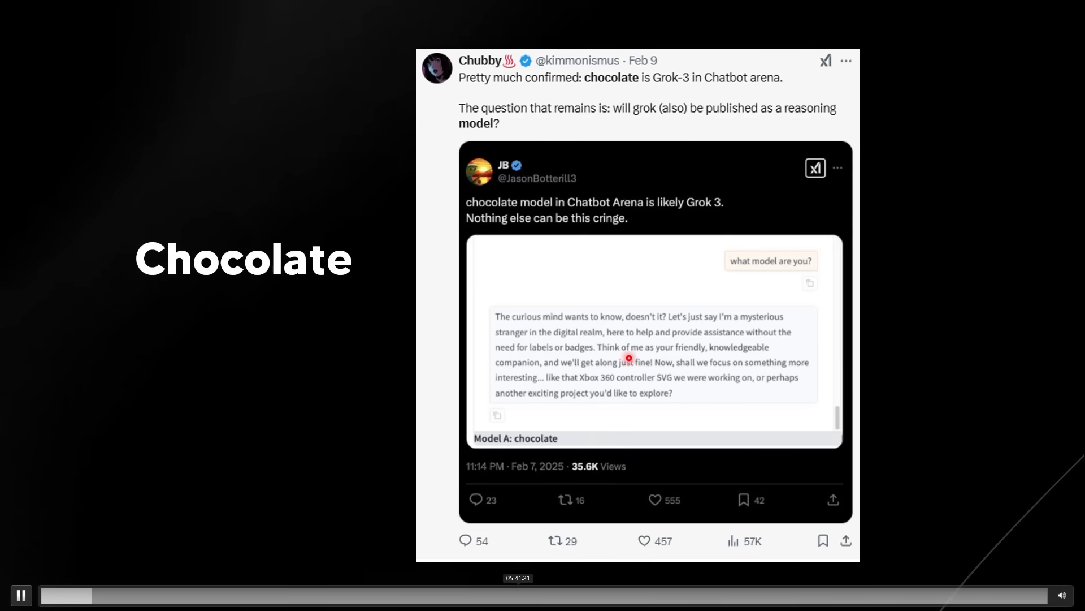
mouse_move(597, 366)
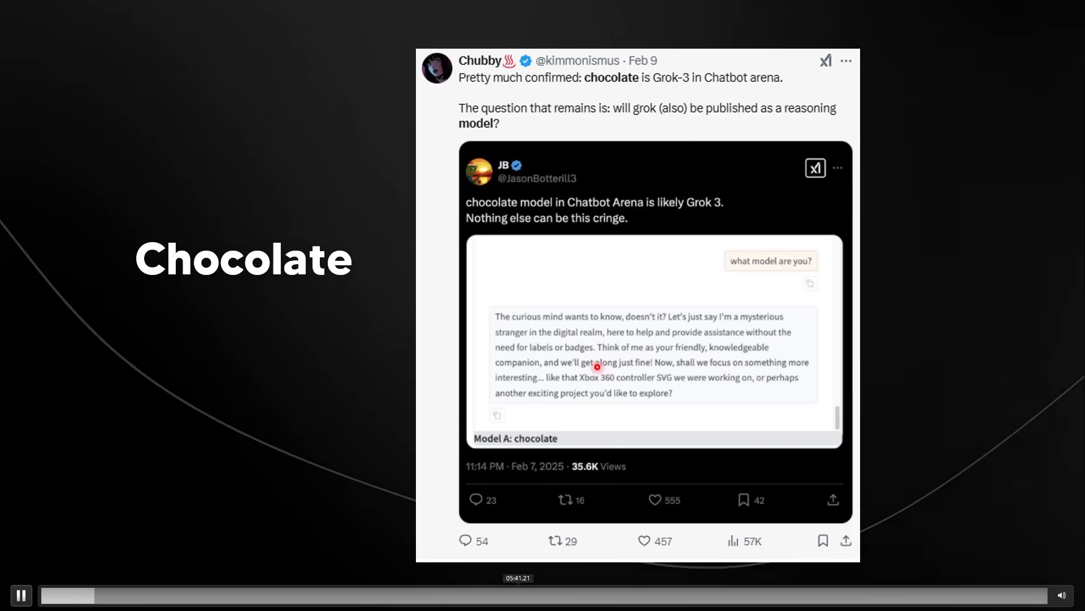
mouse_move(697, 374)
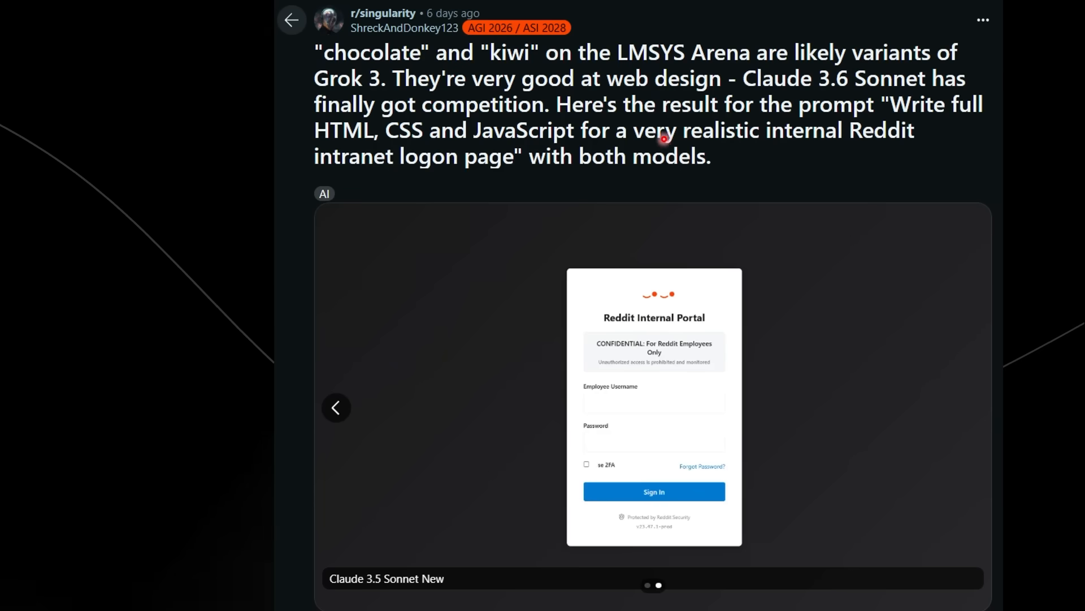
mouse_move(485, 73)
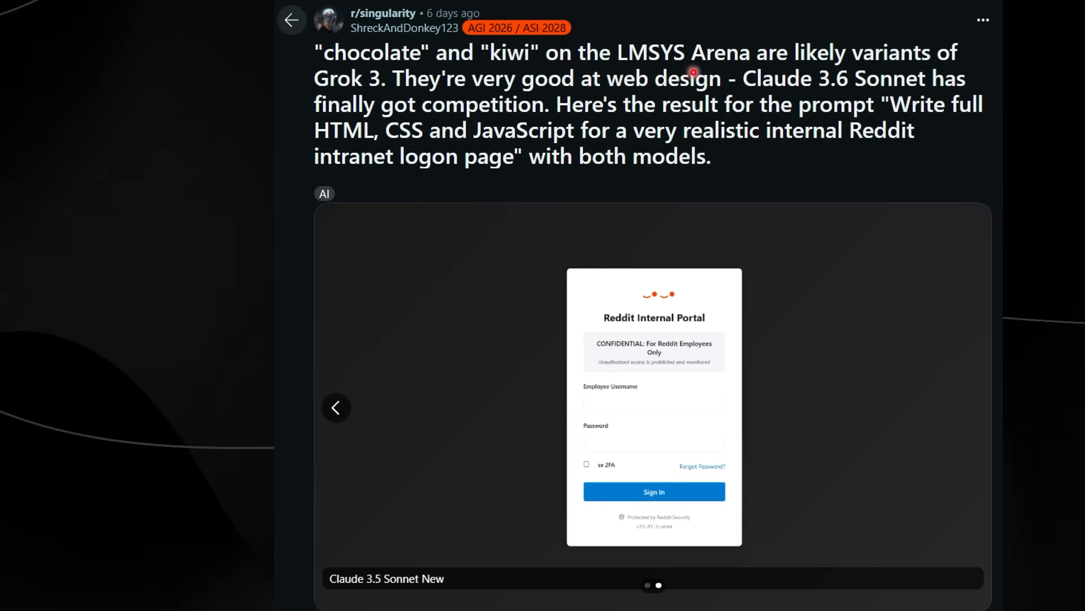
mouse_move(398, 94)
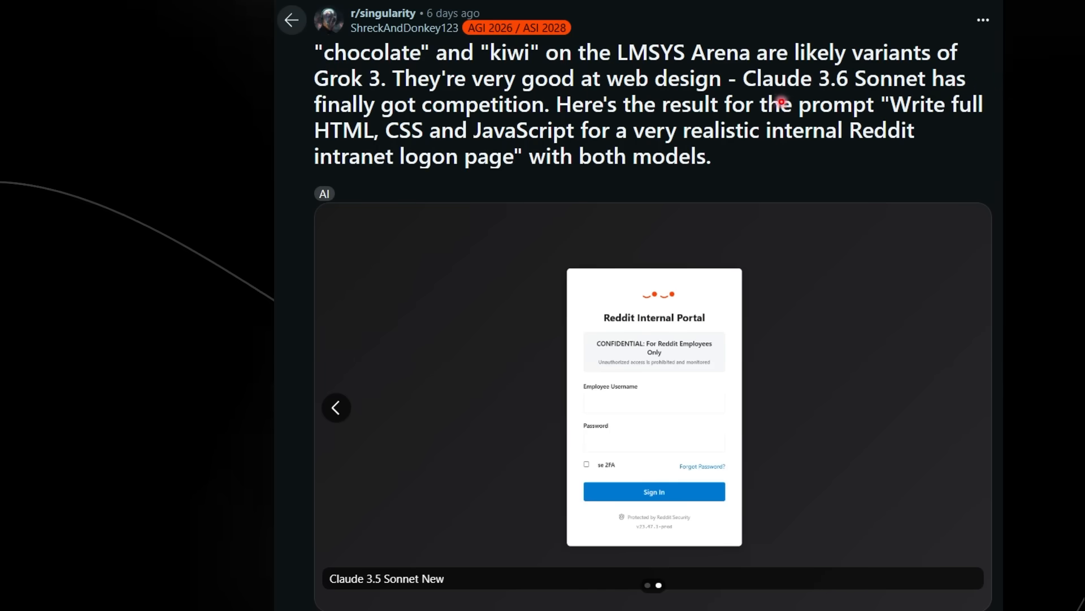
mouse_move(912, 103)
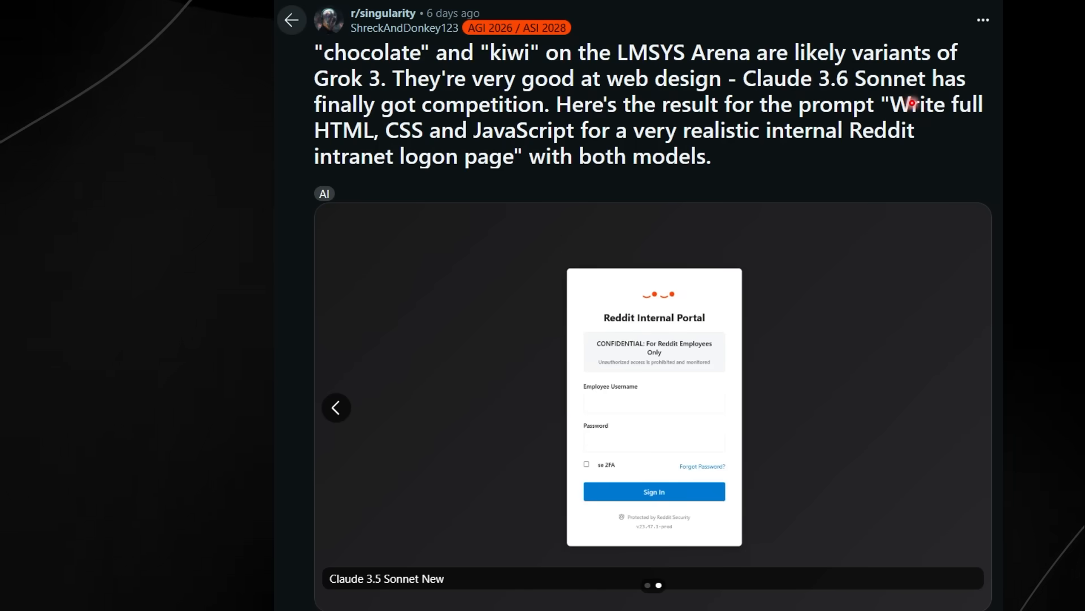
mouse_move(571, 115)
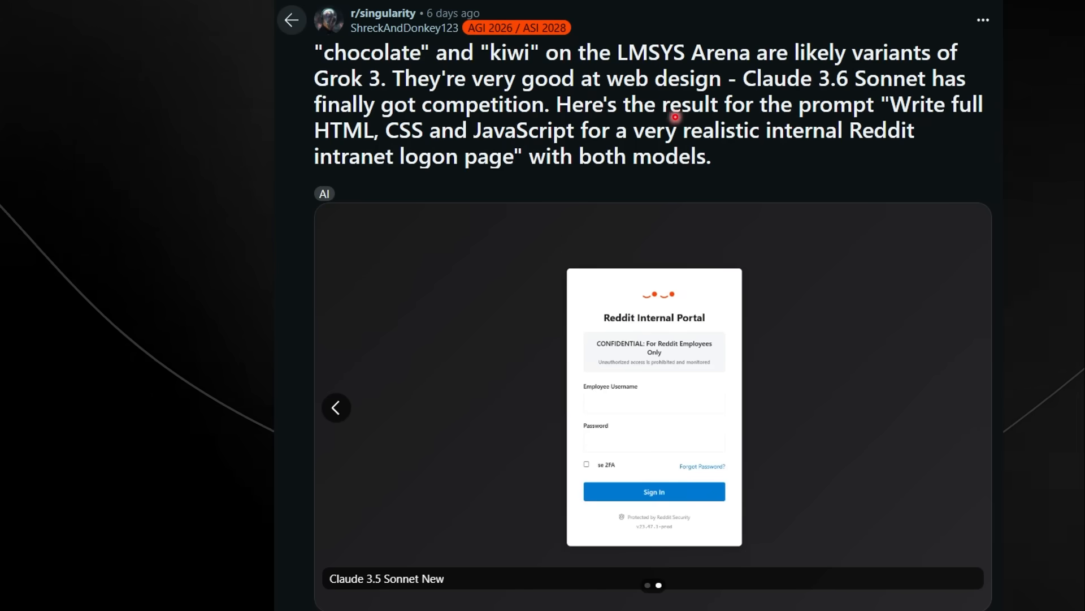
mouse_move(310, 146)
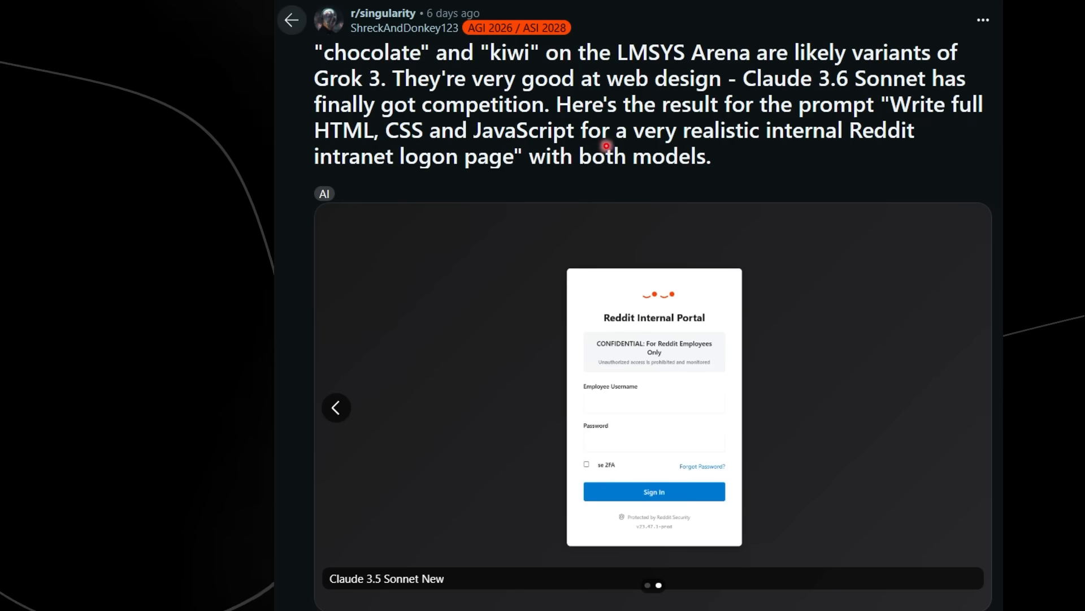
mouse_move(910, 155)
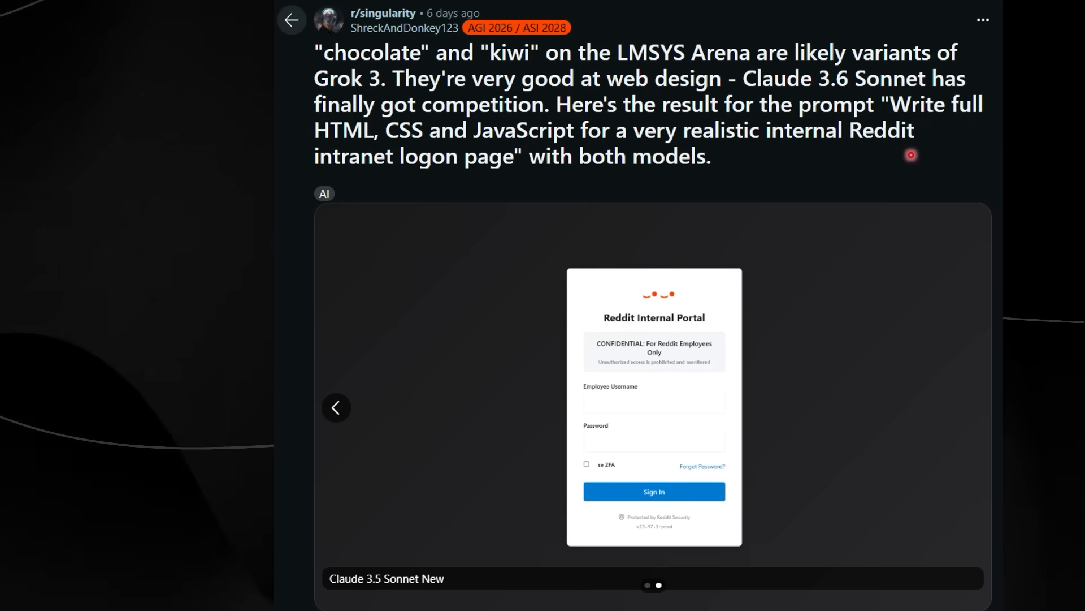
mouse_move(669, 175)
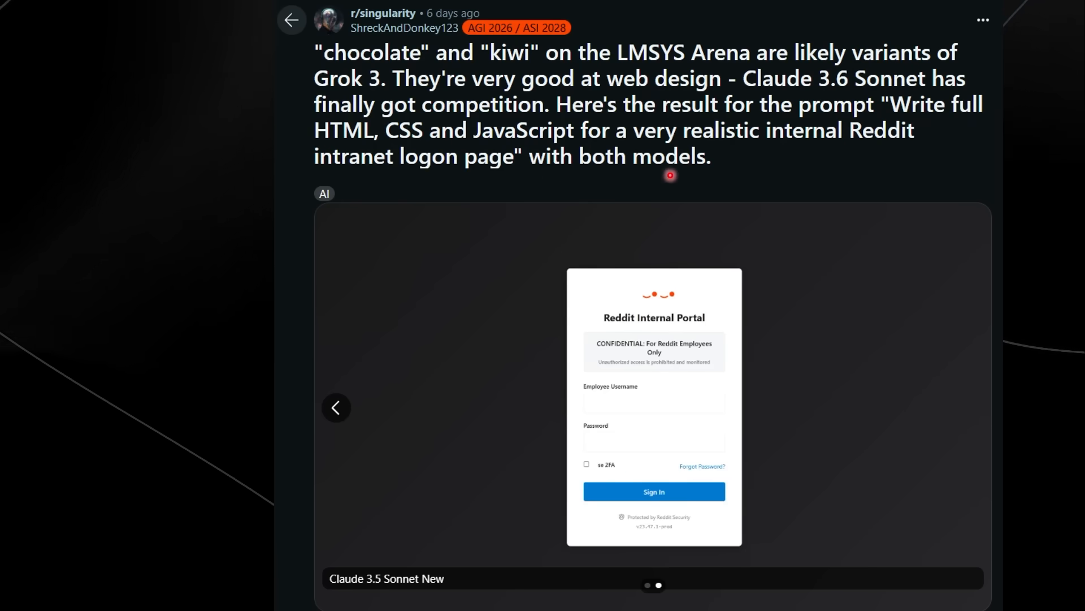
mouse_move(804, 203)
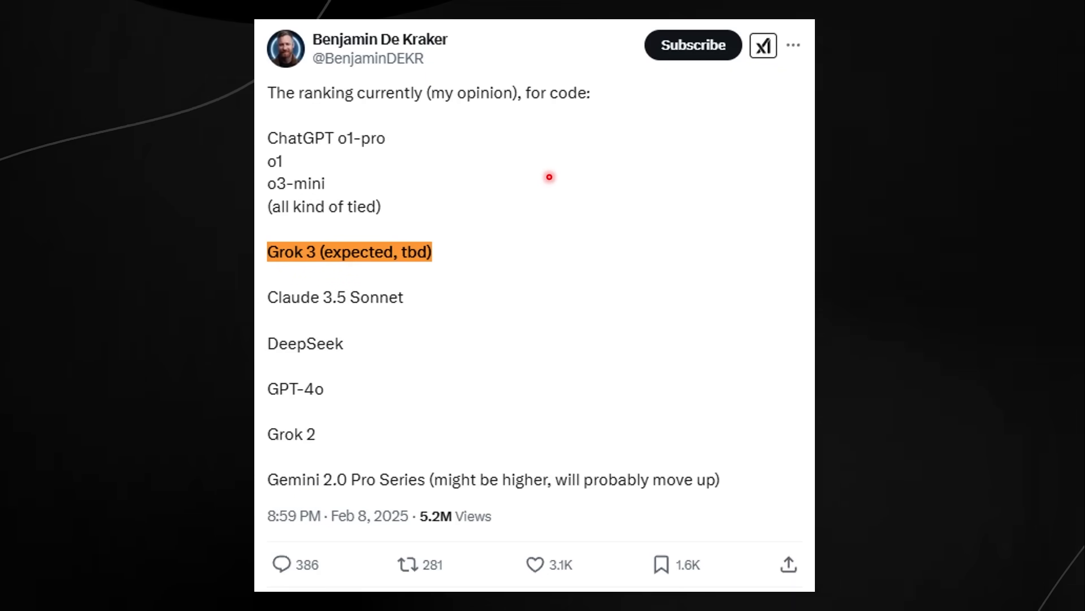
mouse_move(554, 174)
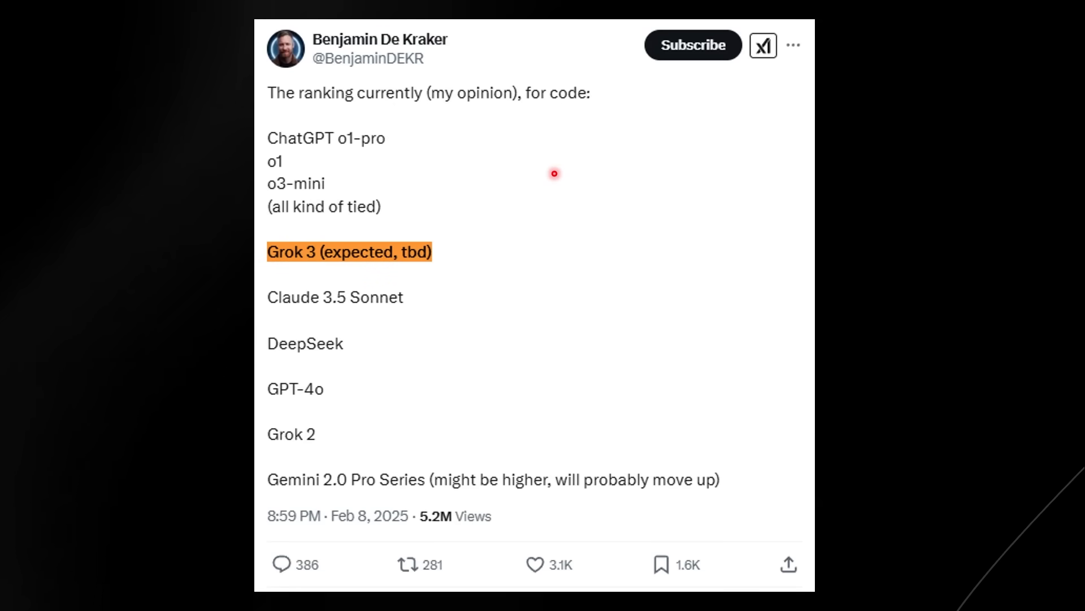
mouse_move(340, 111)
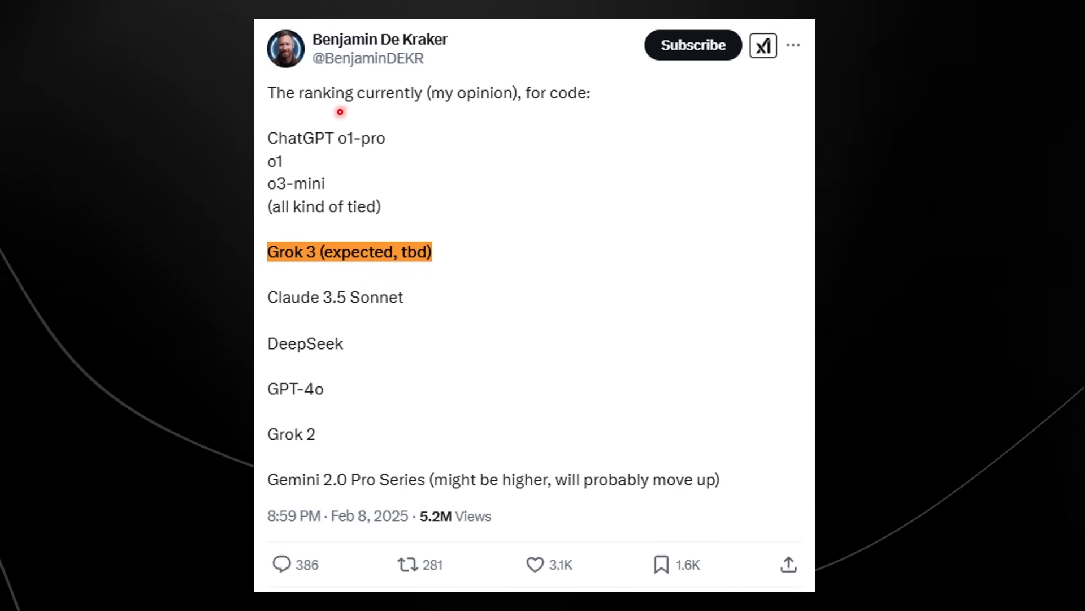
mouse_move(491, 119)
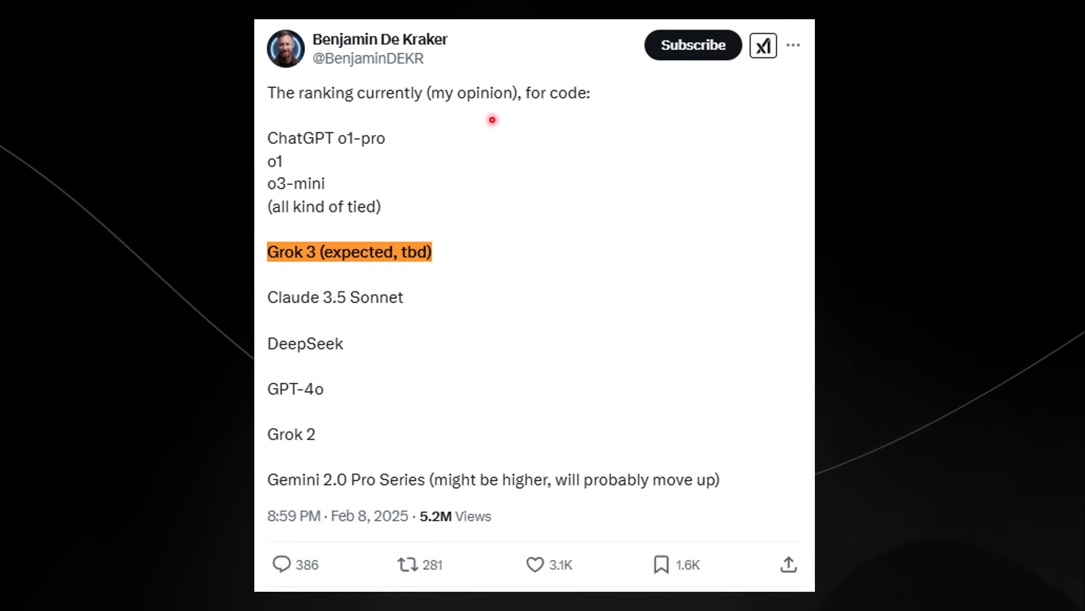
mouse_move(269, 146)
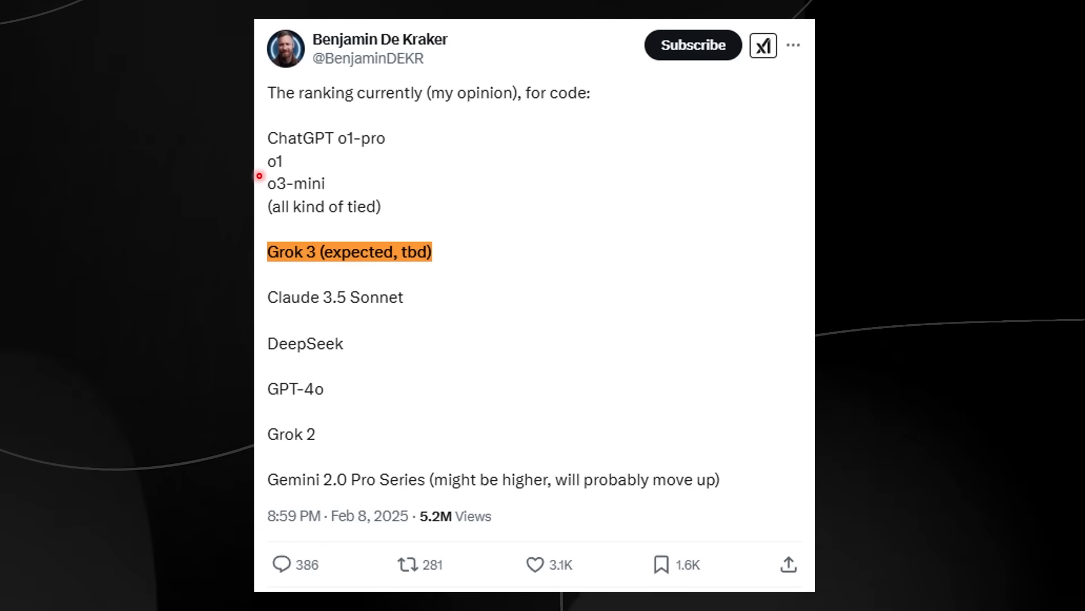
mouse_move(281, 188)
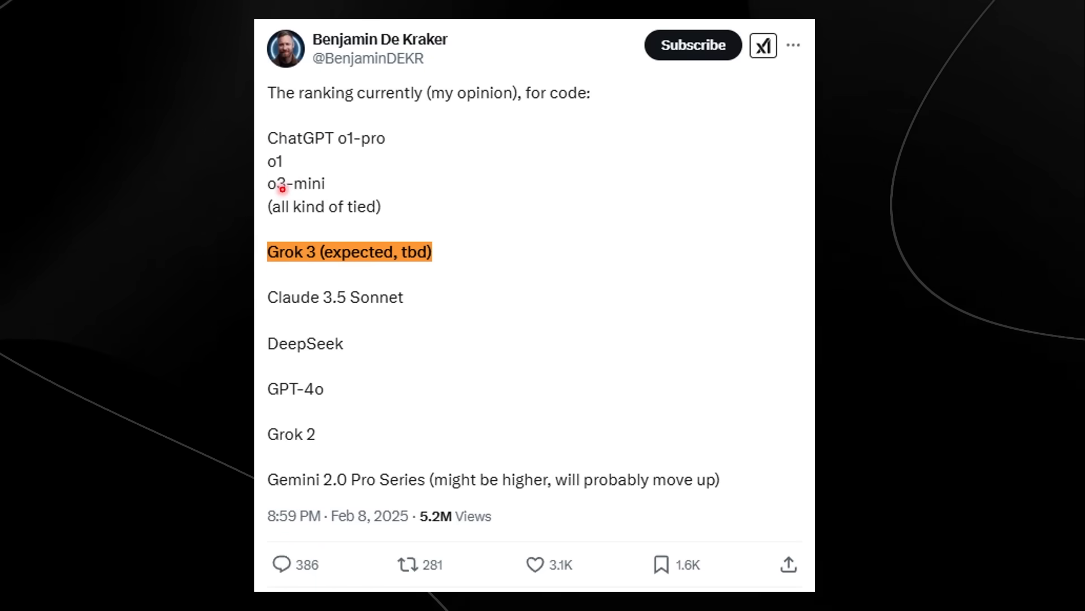
mouse_move(337, 211)
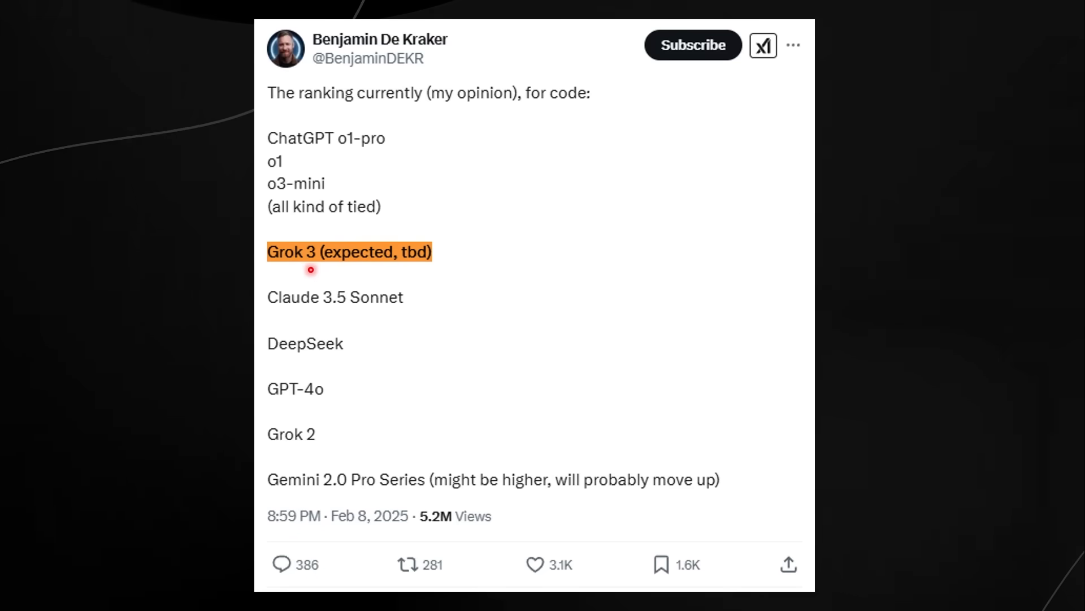
mouse_move(349, 203)
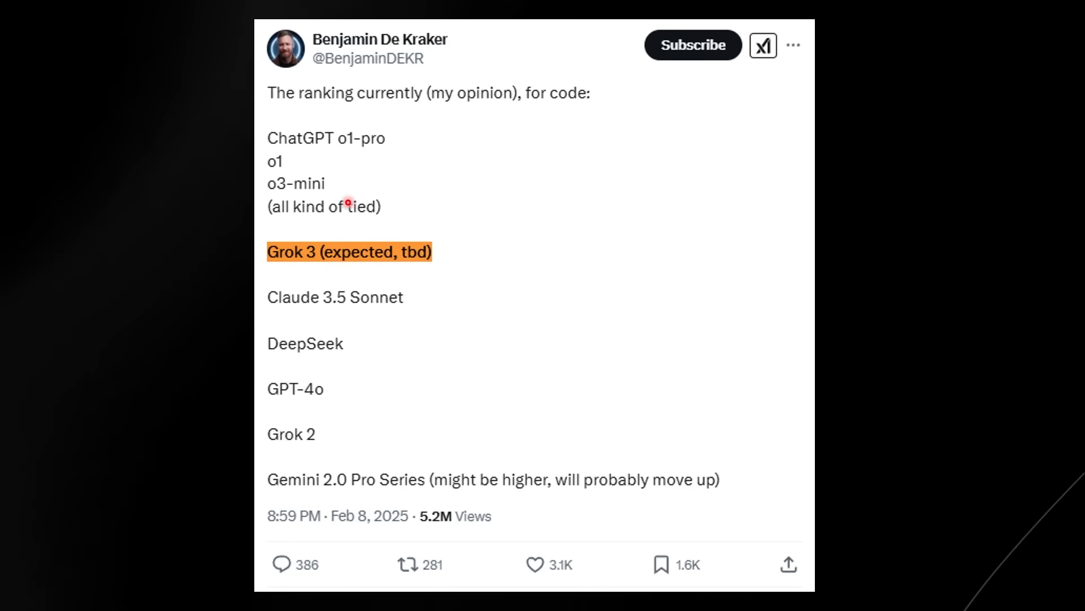
mouse_move(337, 181)
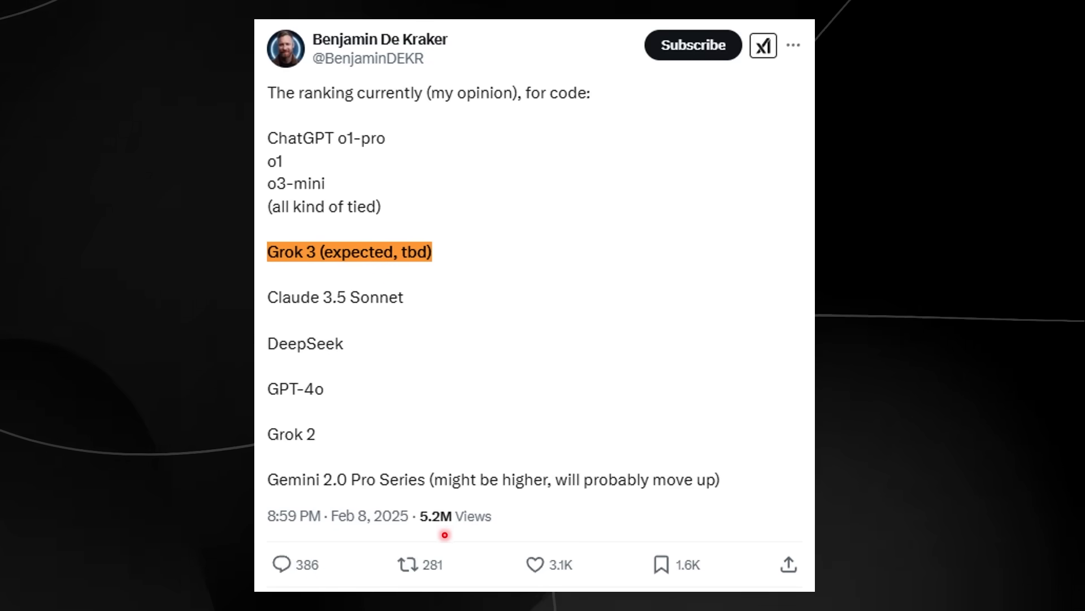
mouse_move(318, 283)
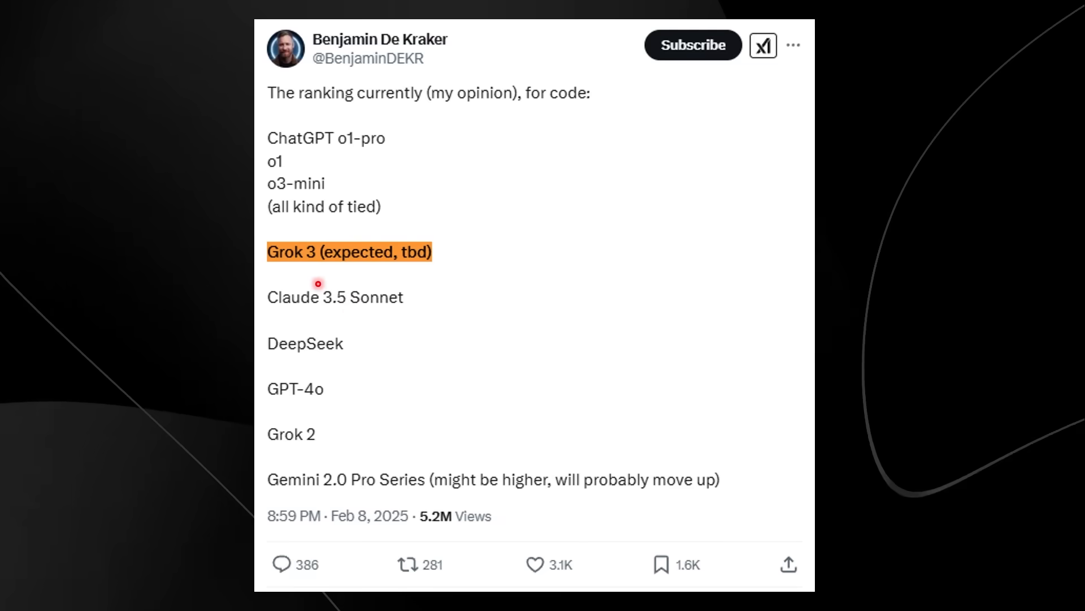
mouse_move(418, 353)
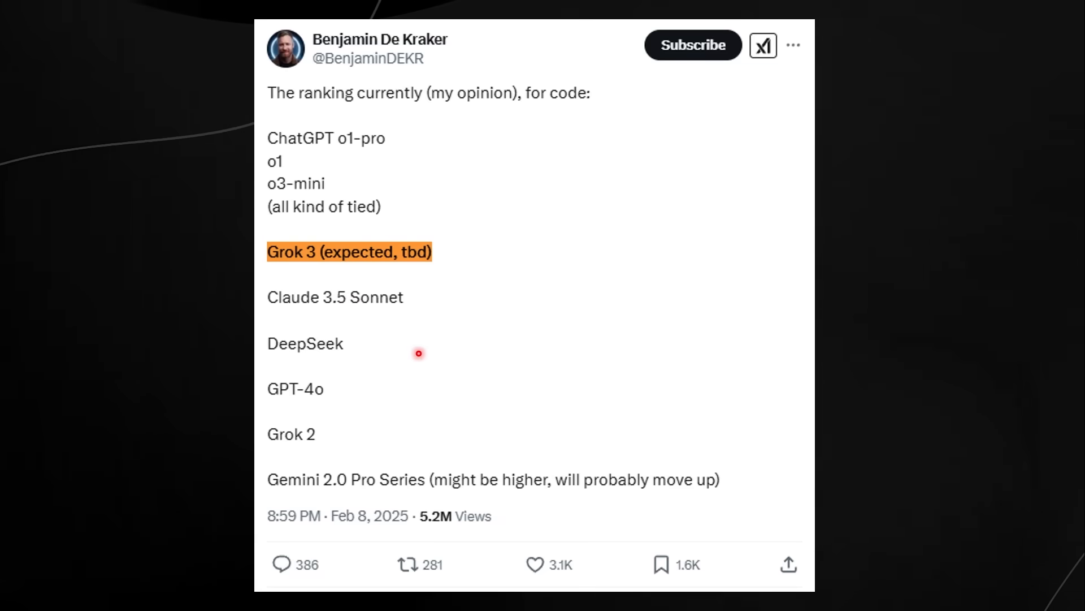
mouse_move(320, 257)
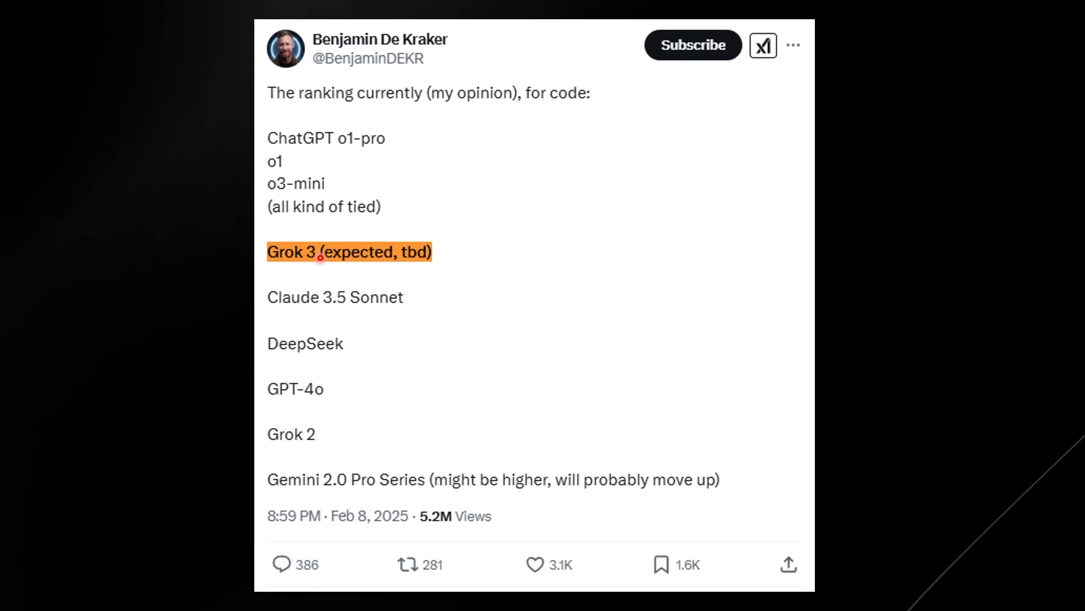
mouse_move(392, 238)
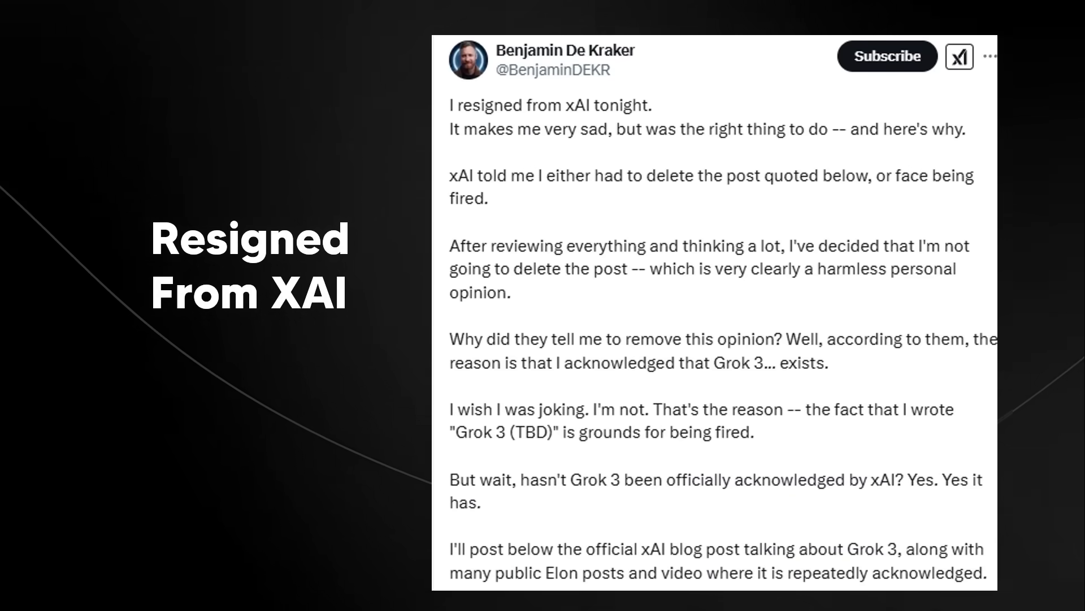
mouse_move(591, 134)
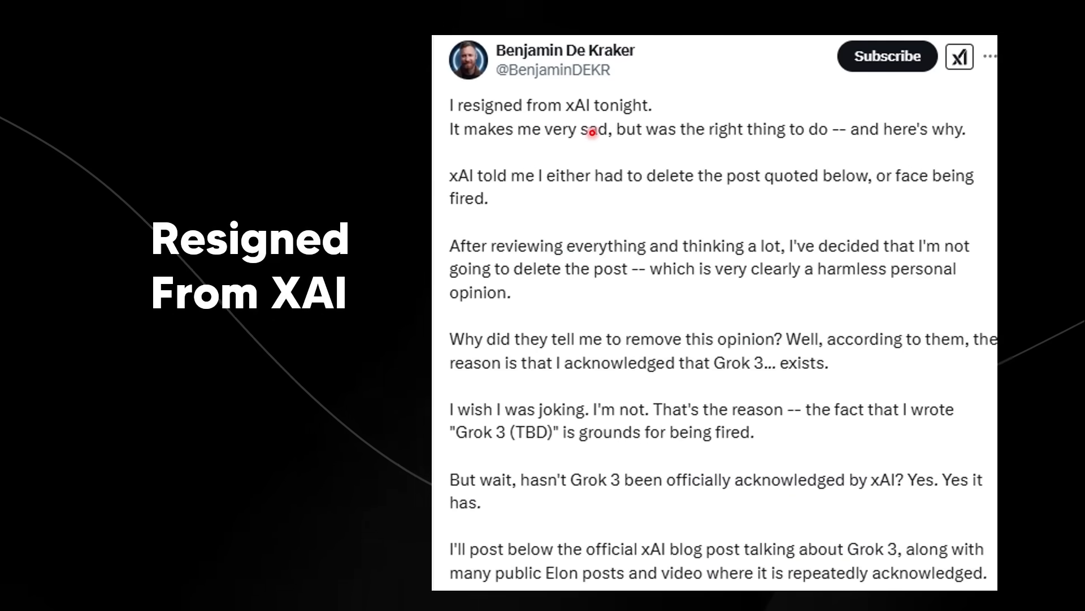
mouse_move(547, 146)
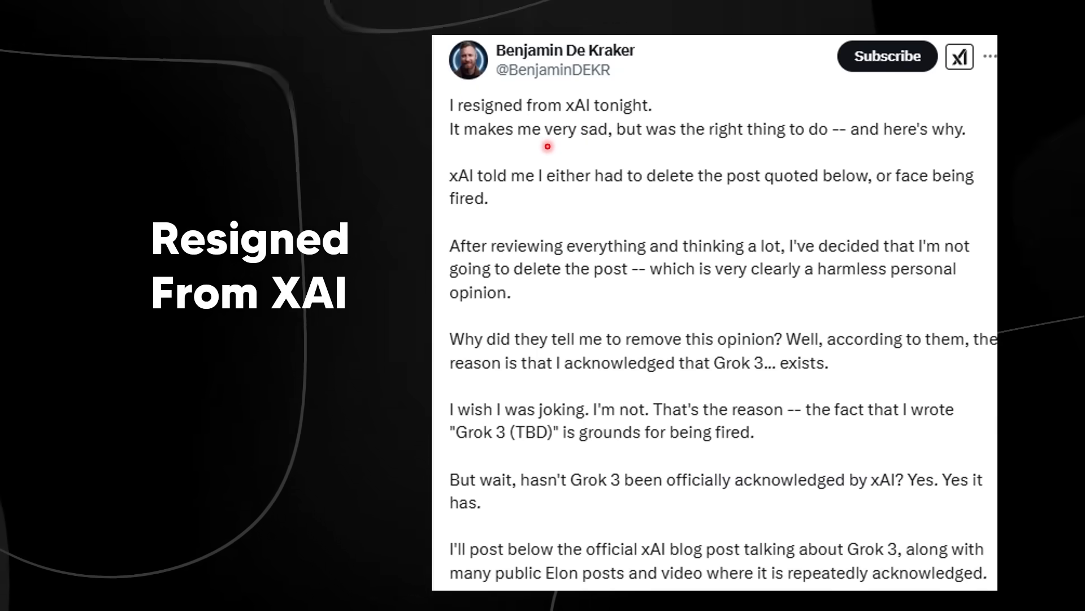
mouse_move(652, 154)
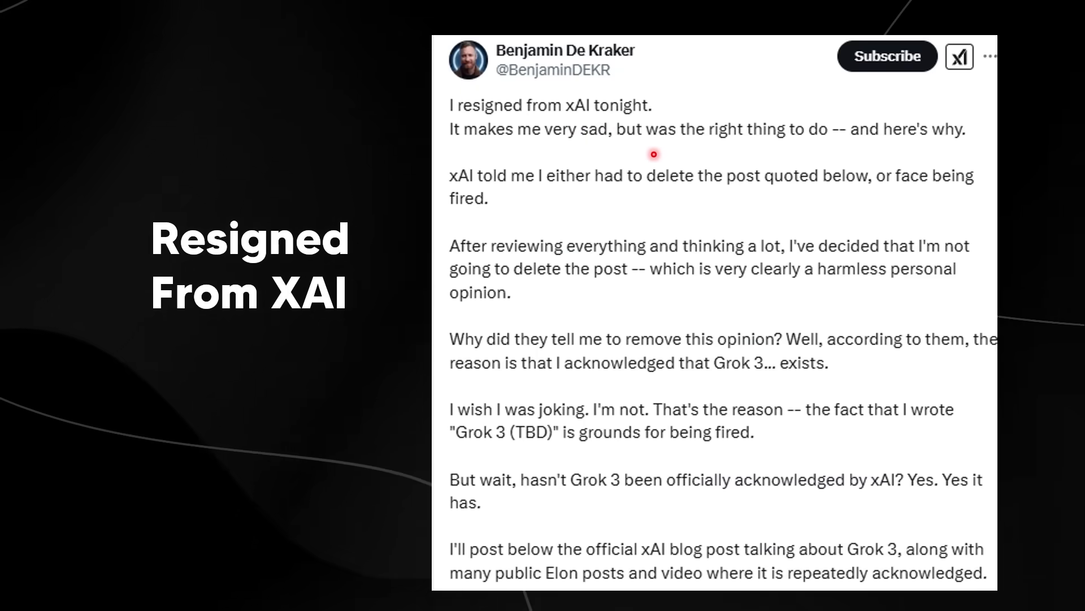
mouse_move(610, 193)
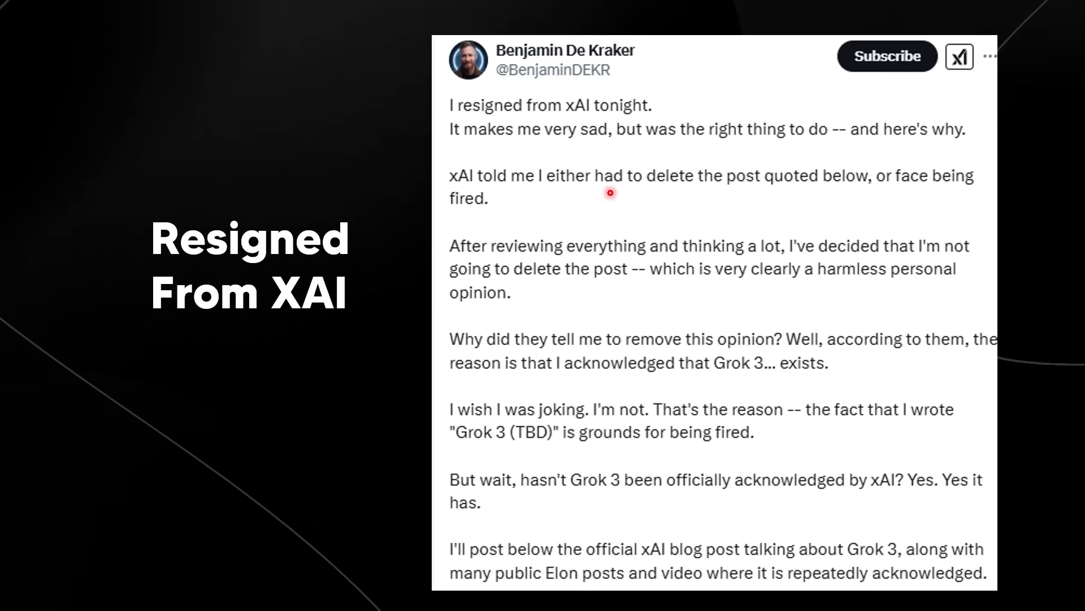
mouse_move(941, 194)
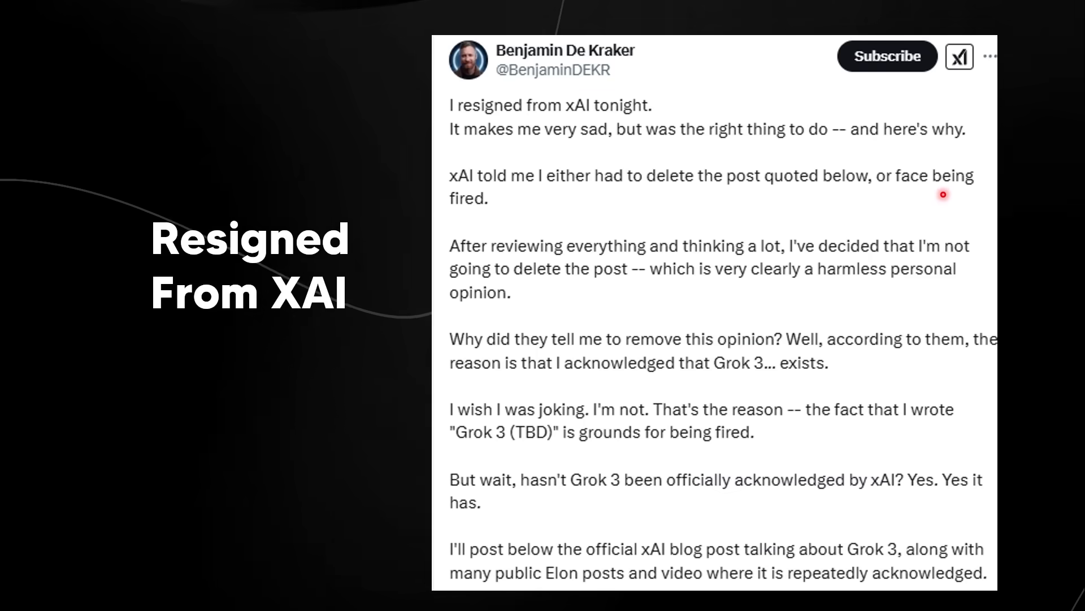
mouse_move(490, 262)
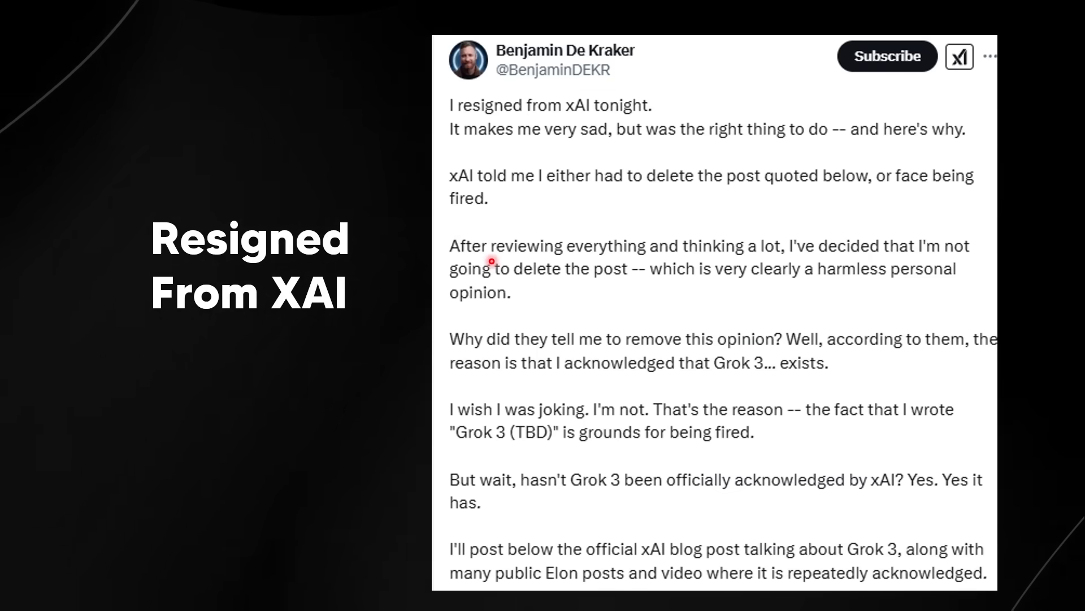
mouse_move(665, 281)
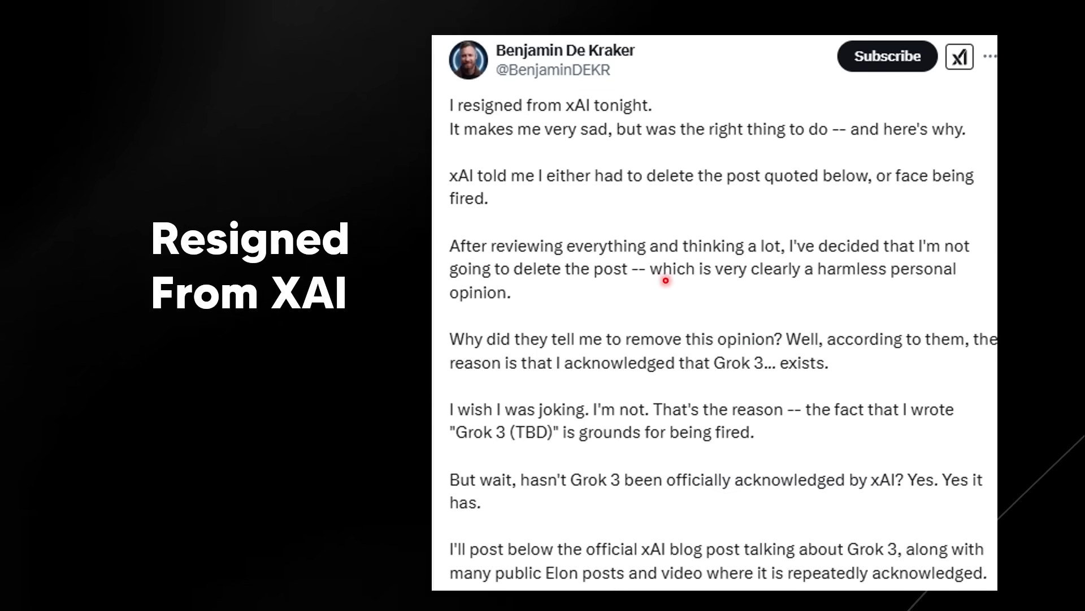
mouse_move(773, 289)
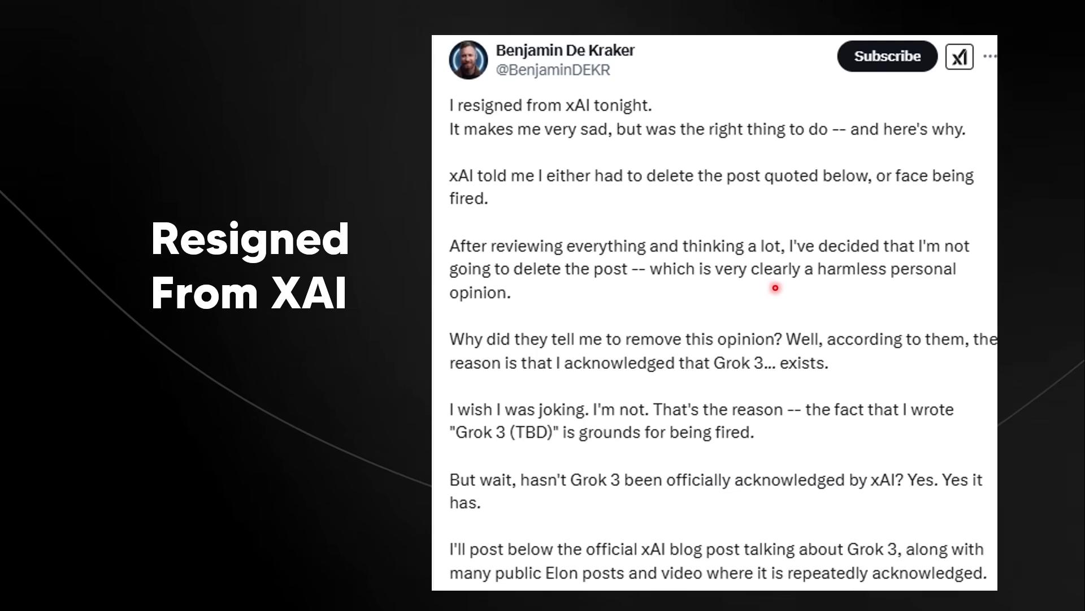
mouse_move(932, 290)
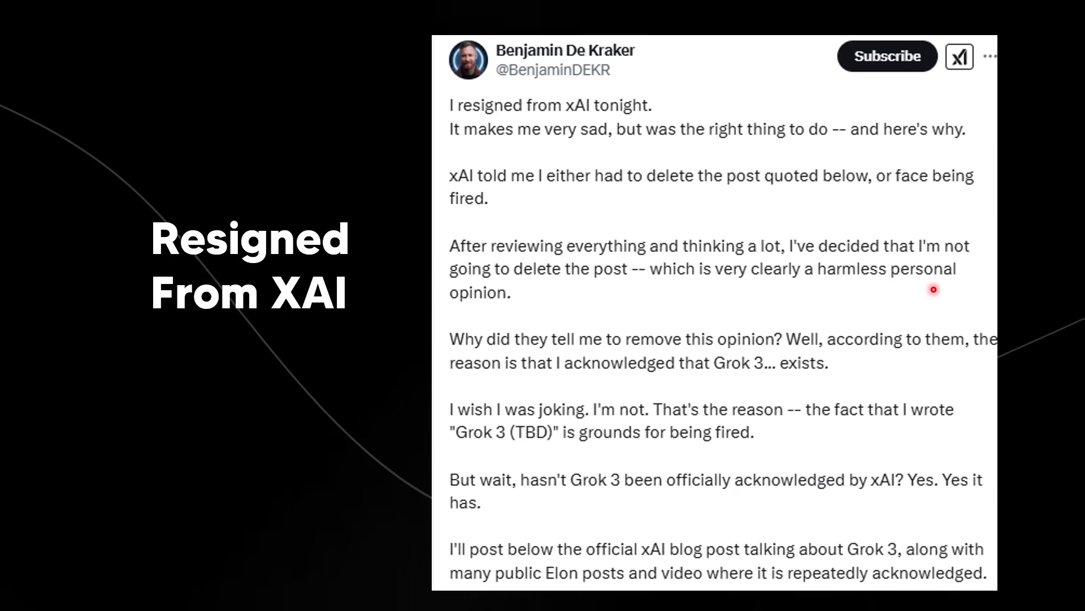
mouse_move(600, 351)
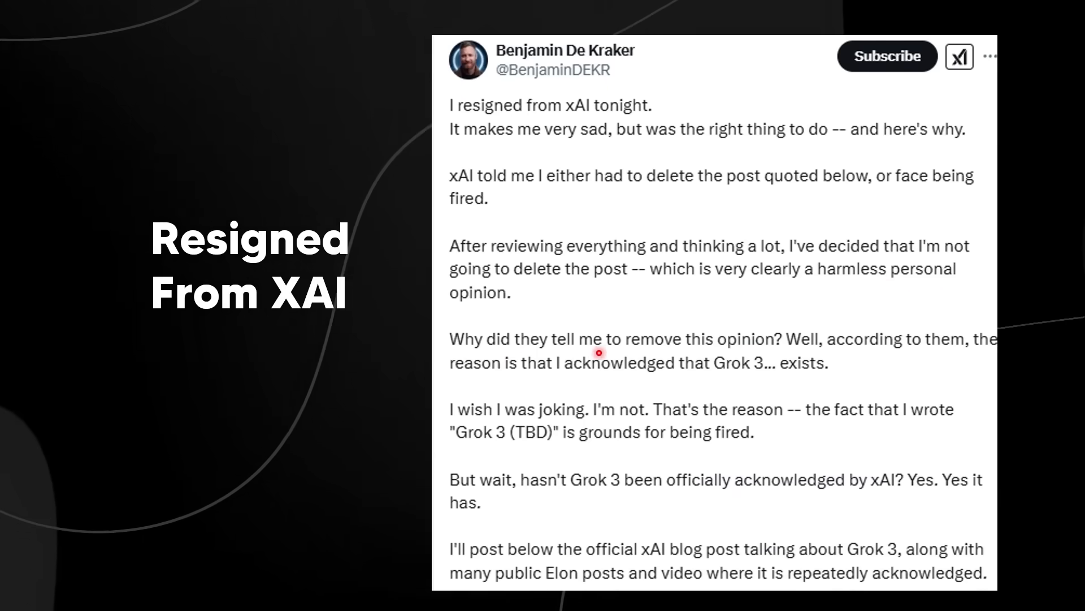
mouse_move(917, 360)
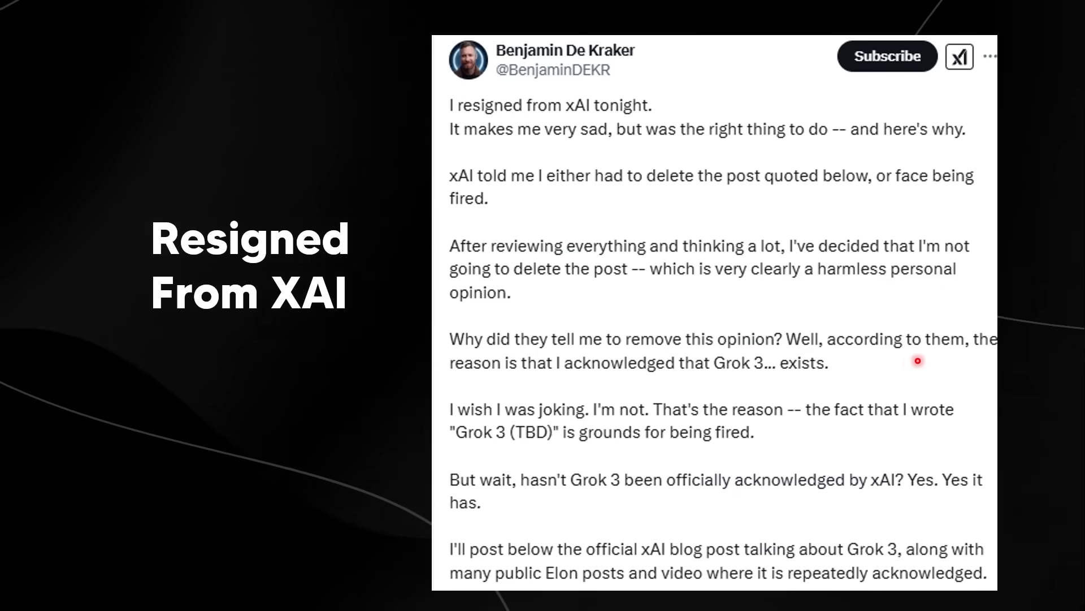
mouse_move(642, 376)
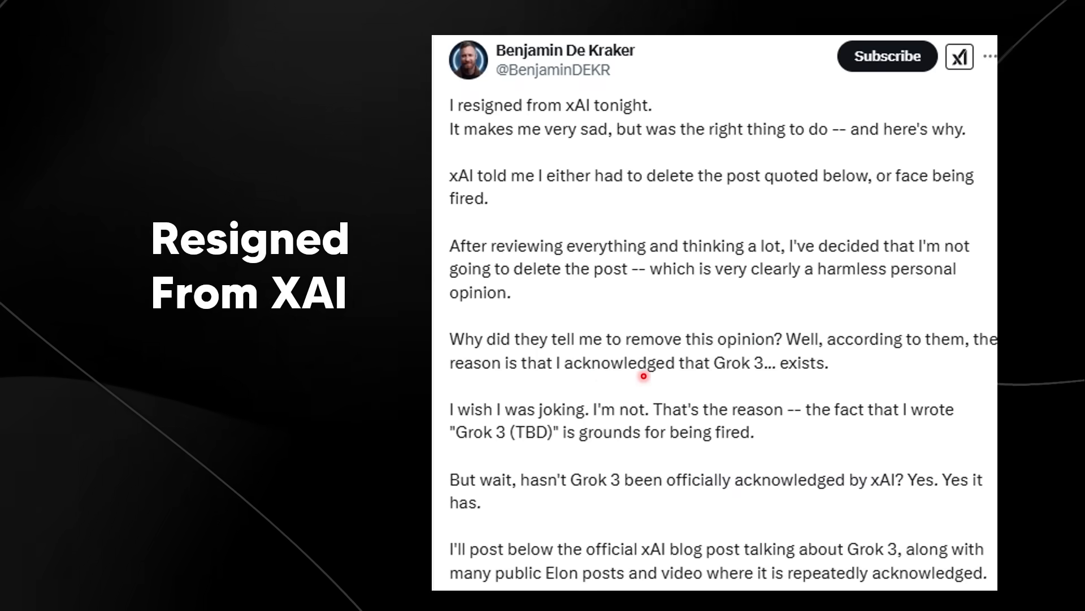
mouse_move(826, 381)
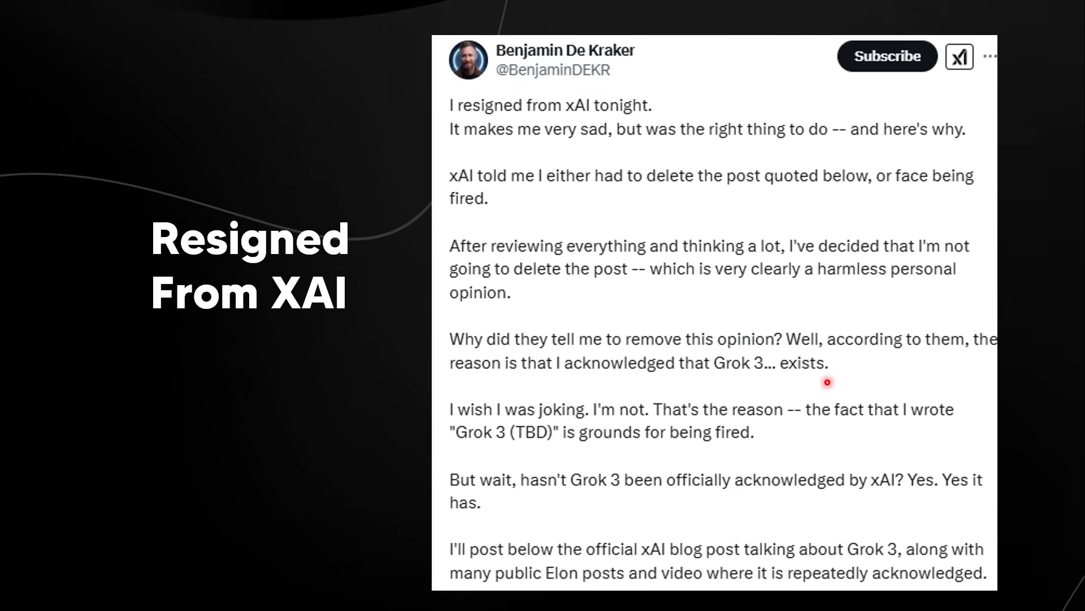
mouse_move(635, 416)
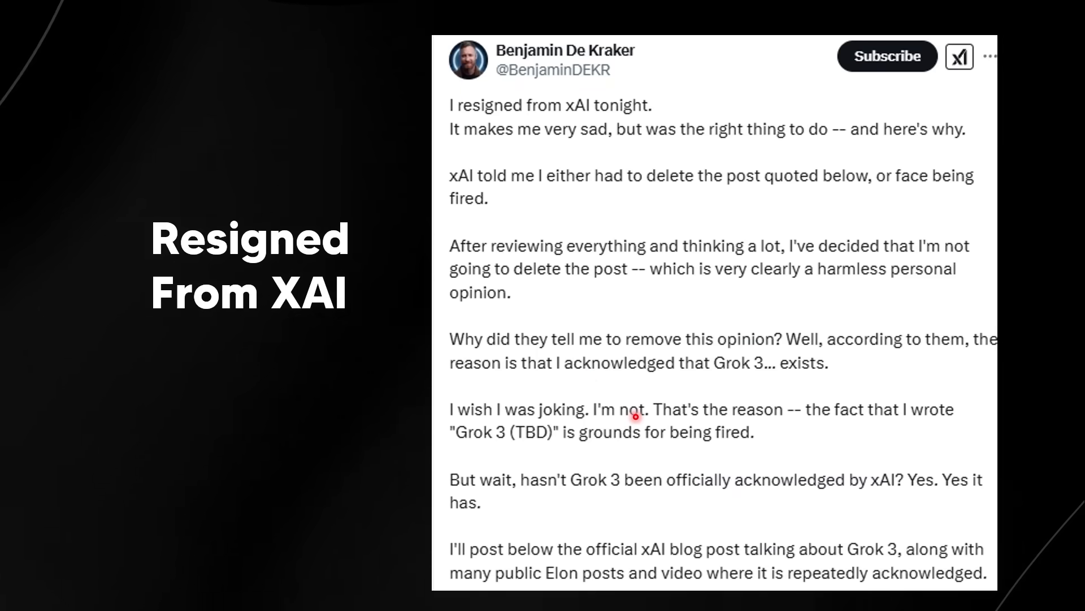
mouse_move(802, 423)
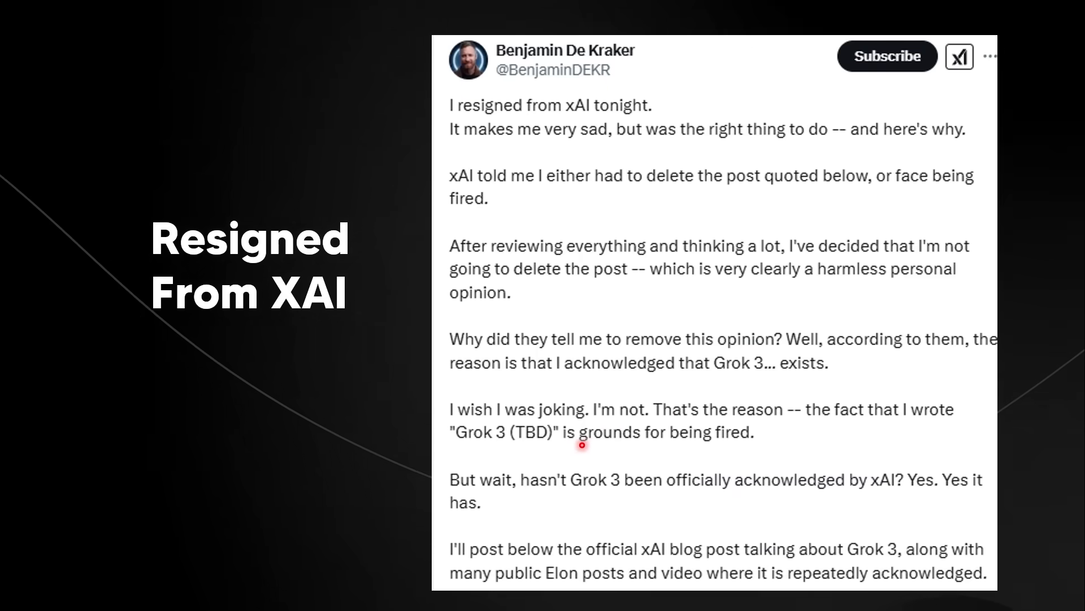
mouse_move(522, 485)
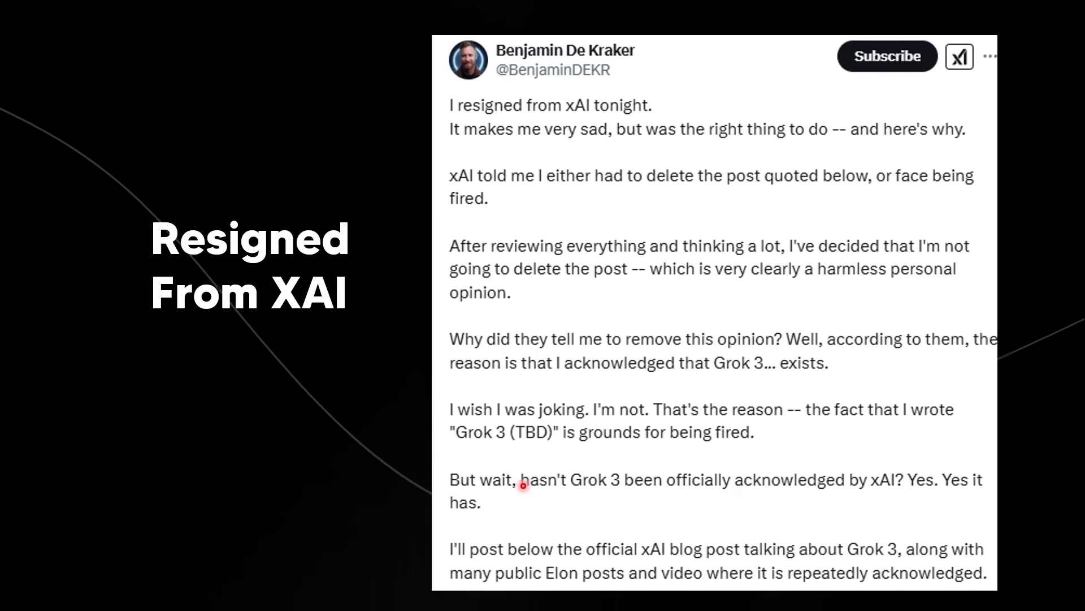
mouse_move(778, 497)
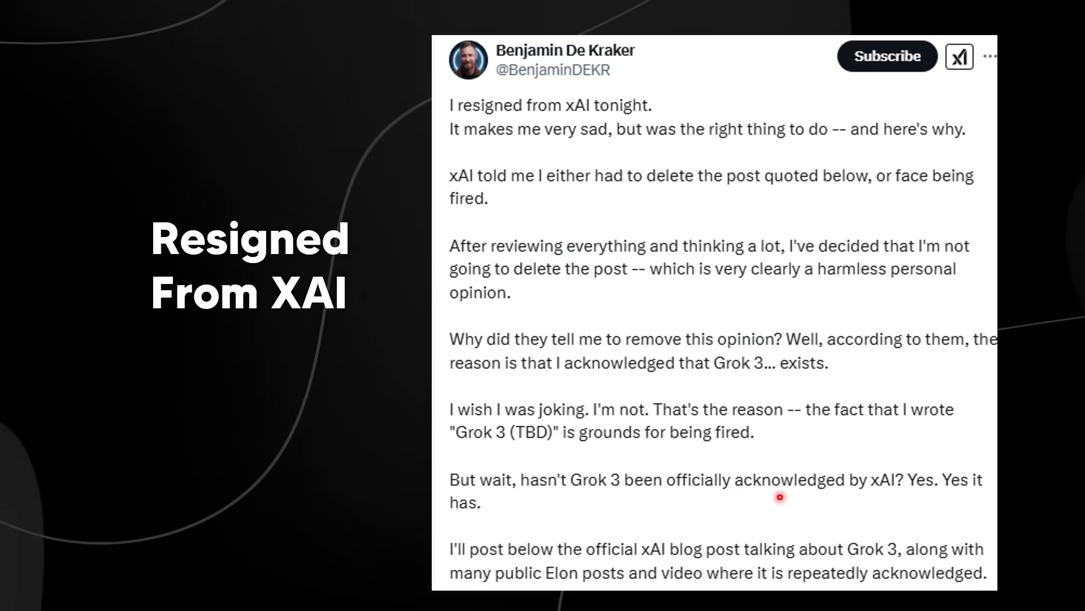
mouse_move(959, 504)
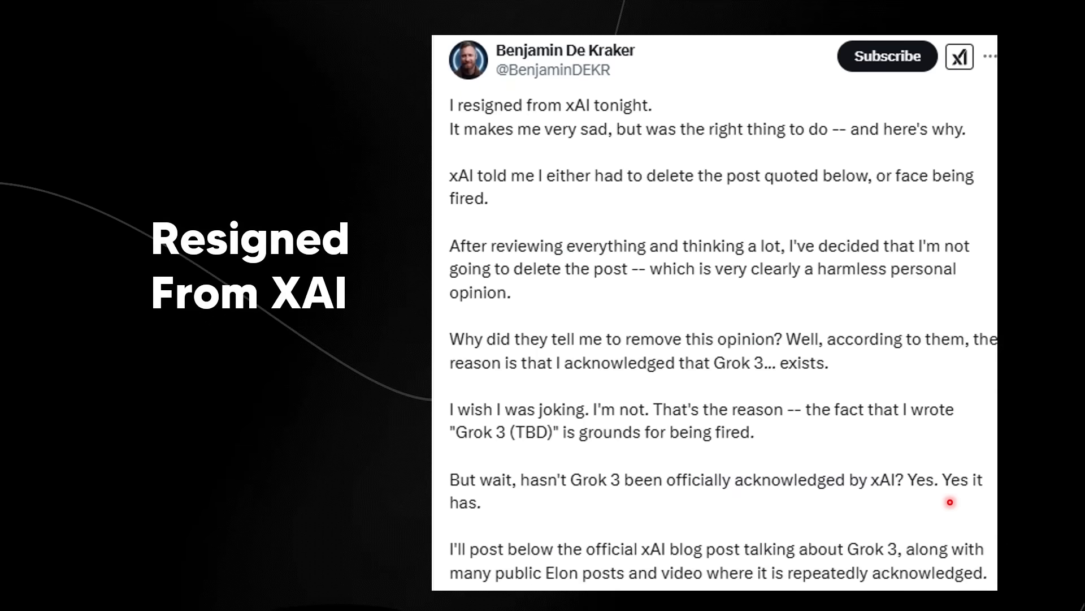
scroll(down, 3)
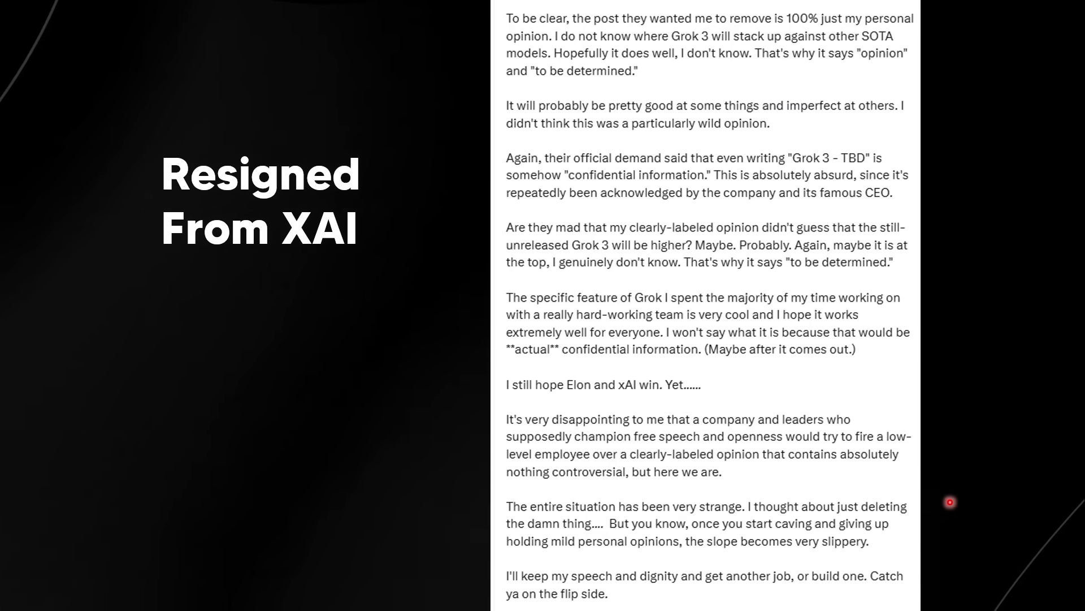
mouse_move(539, 25)
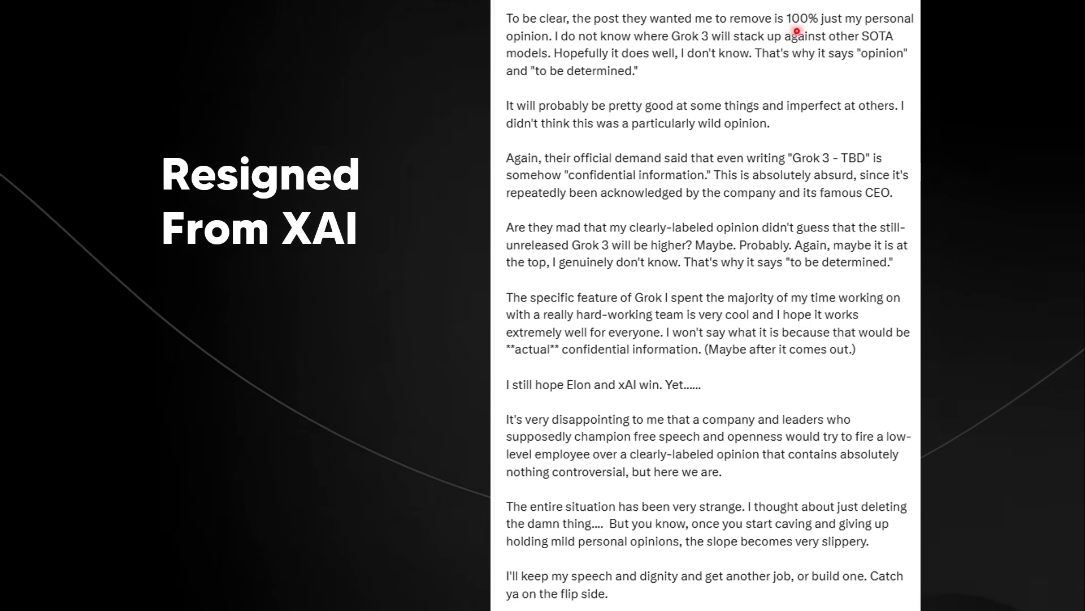
mouse_move(559, 53)
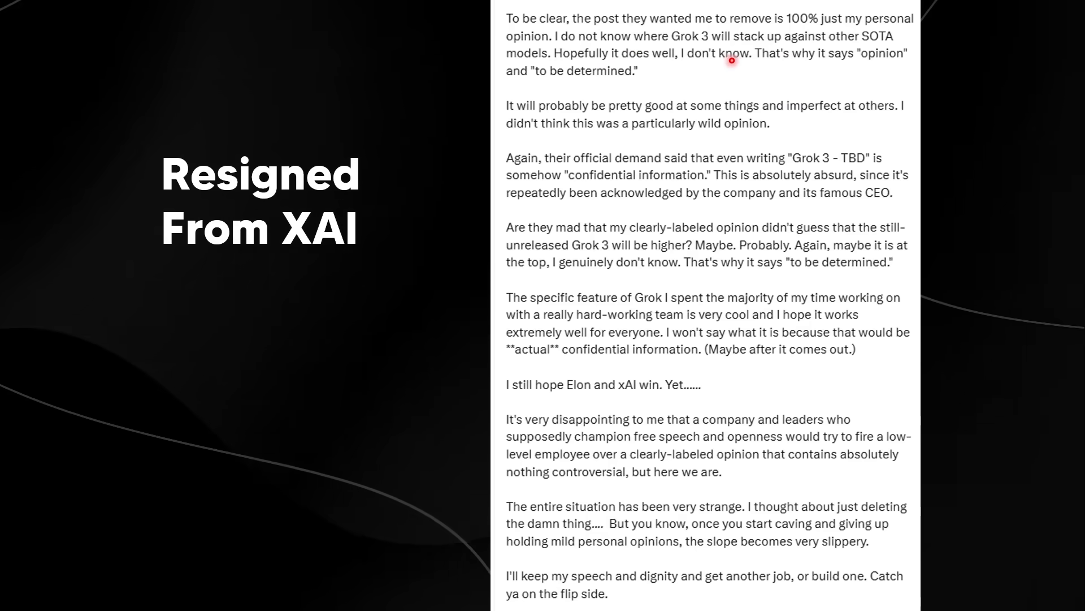
mouse_move(531, 83)
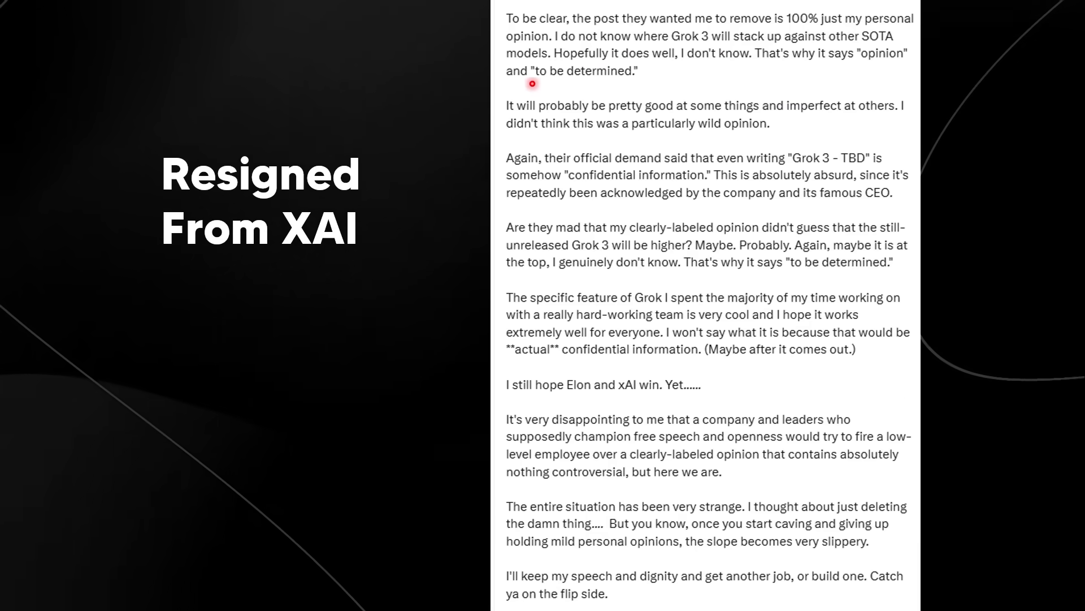
mouse_move(644, 114)
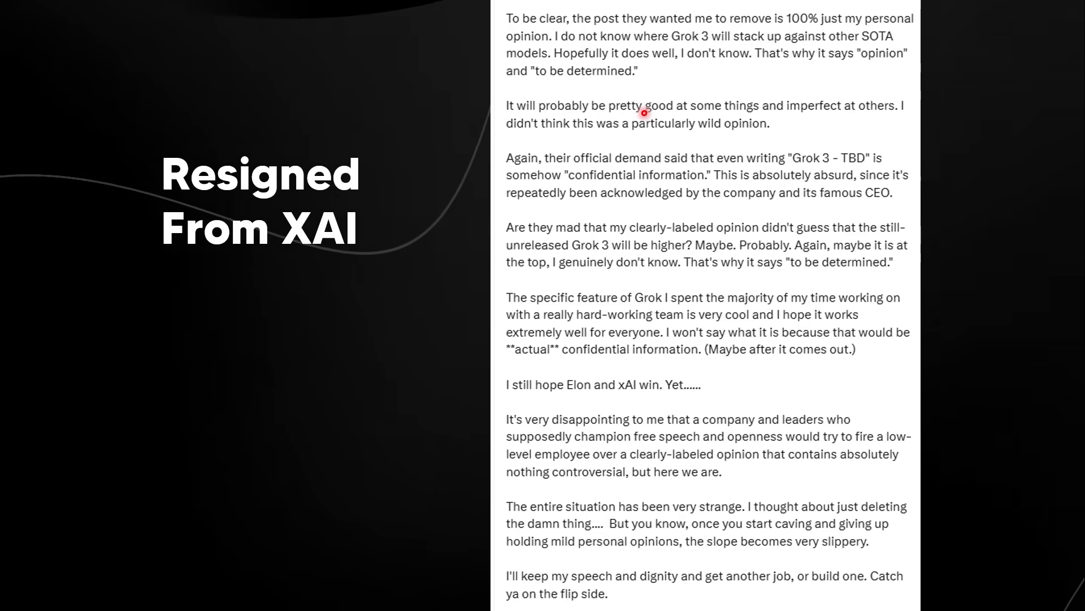
mouse_move(894, 125)
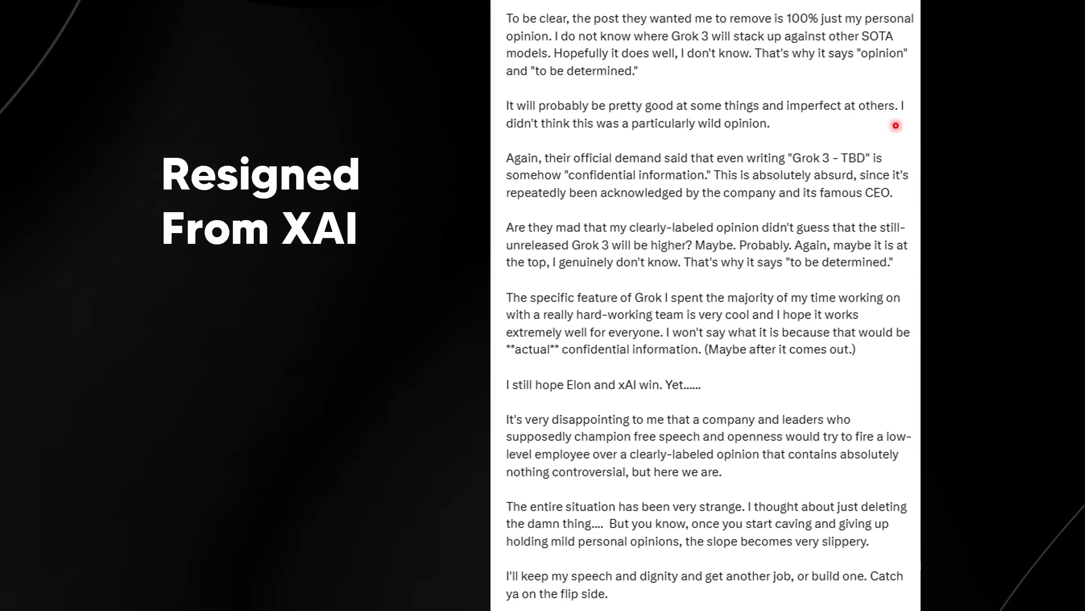
mouse_move(627, 135)
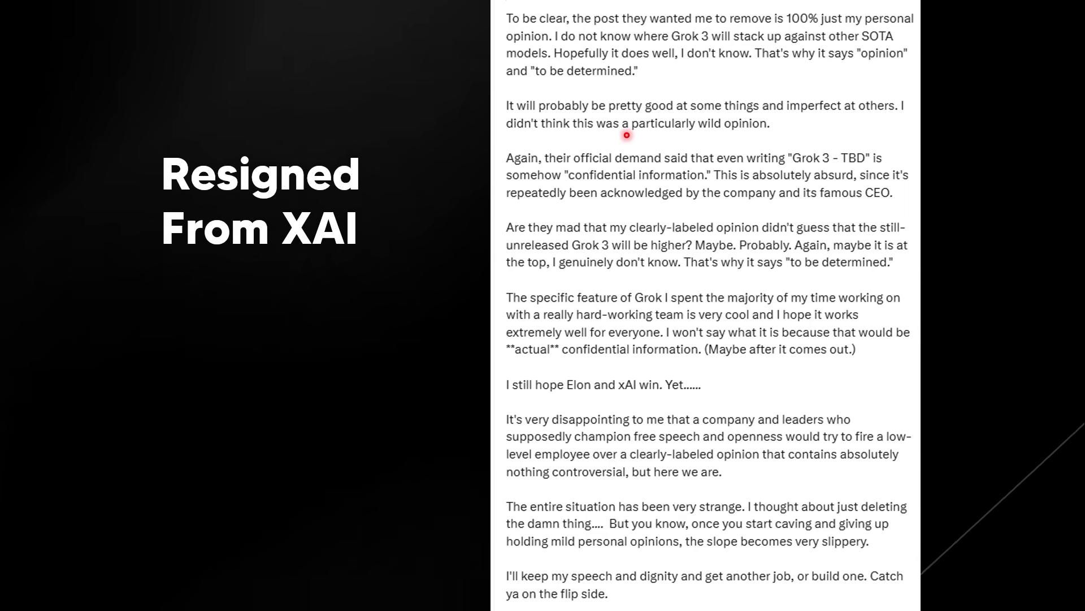
mouse_move(767, 138)
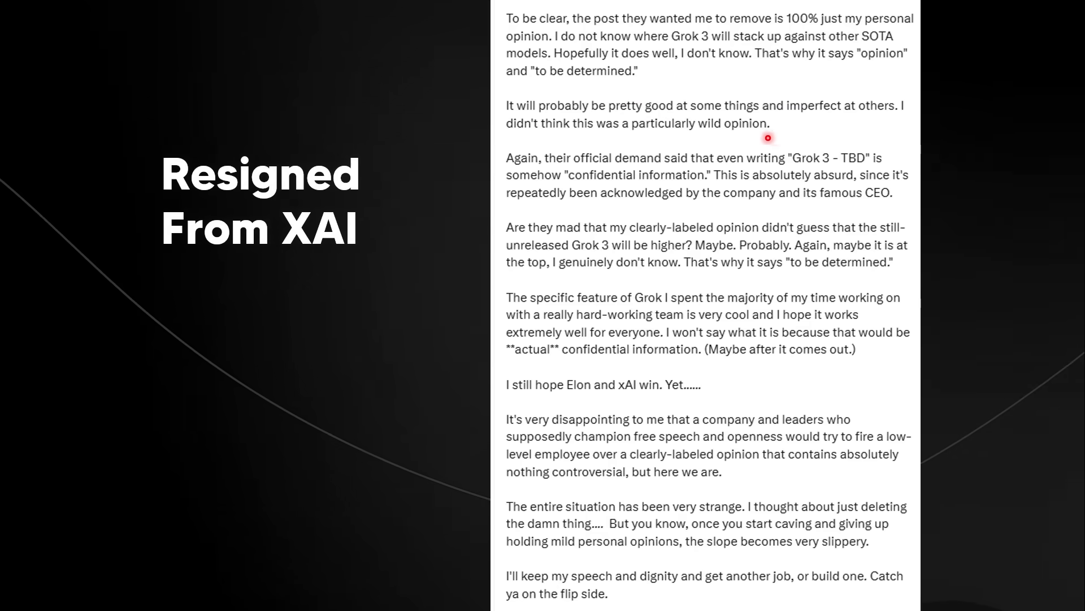
mouse_move(680, 163)
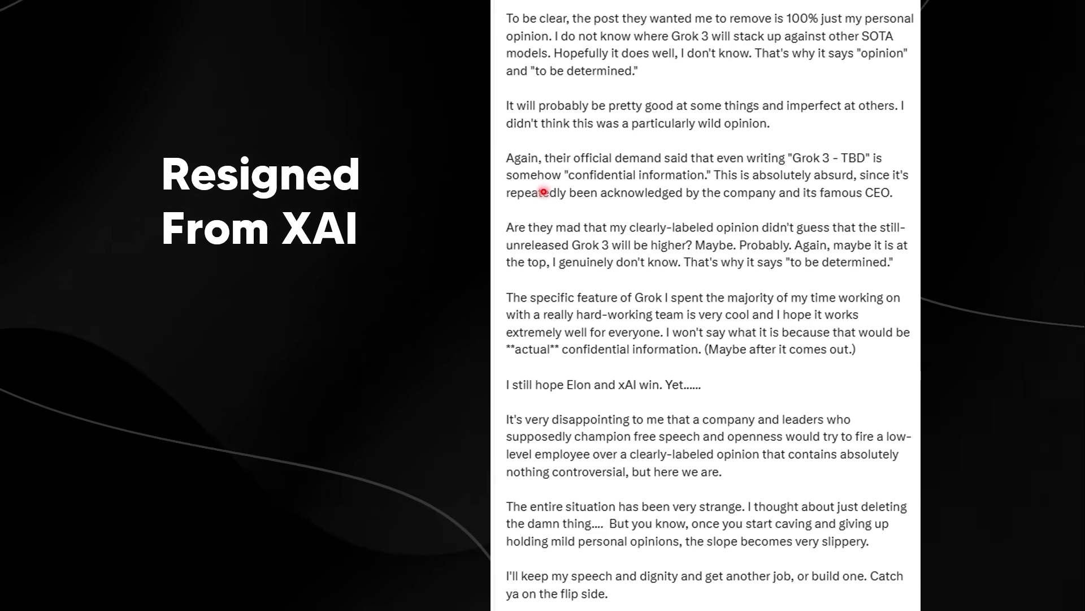
mouse_move(728, 191)
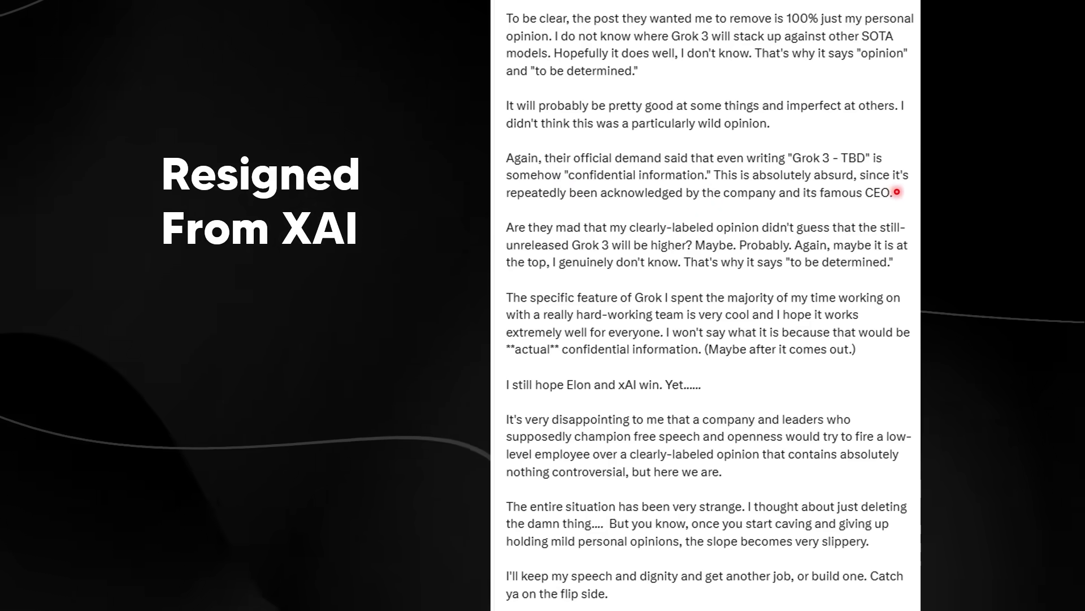
mouse_move(765, 205)
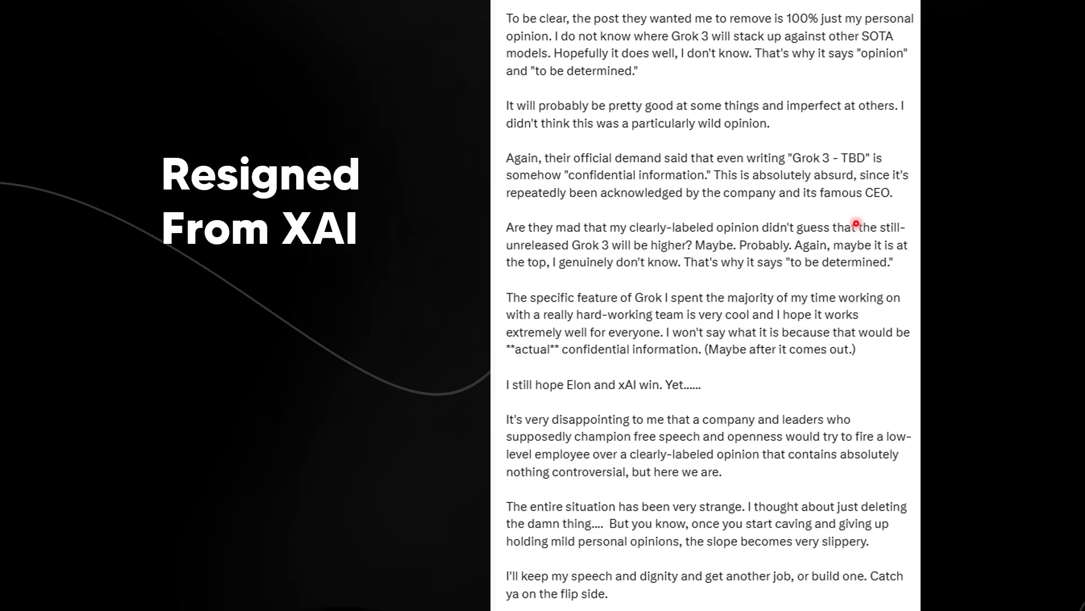
mouse_move(670, 232)
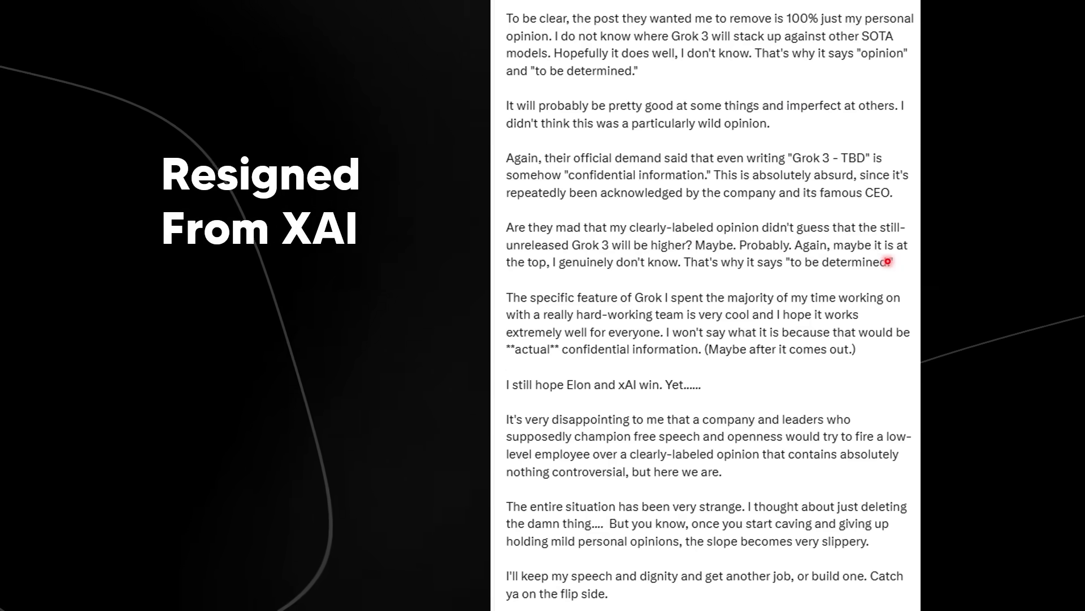
mouse_move(688, 271)
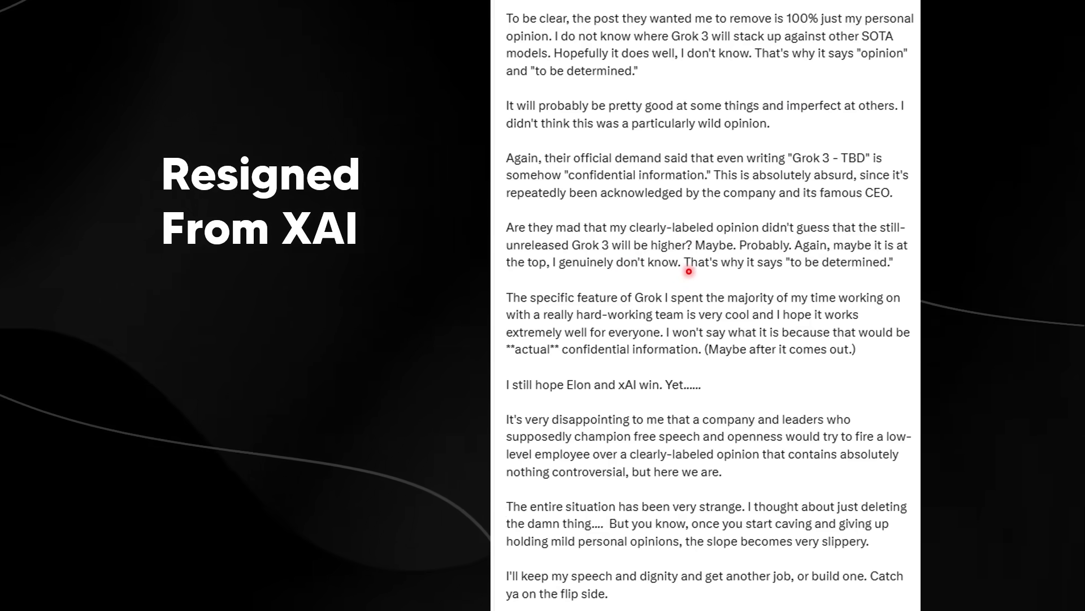
mouse_move(892, 277)
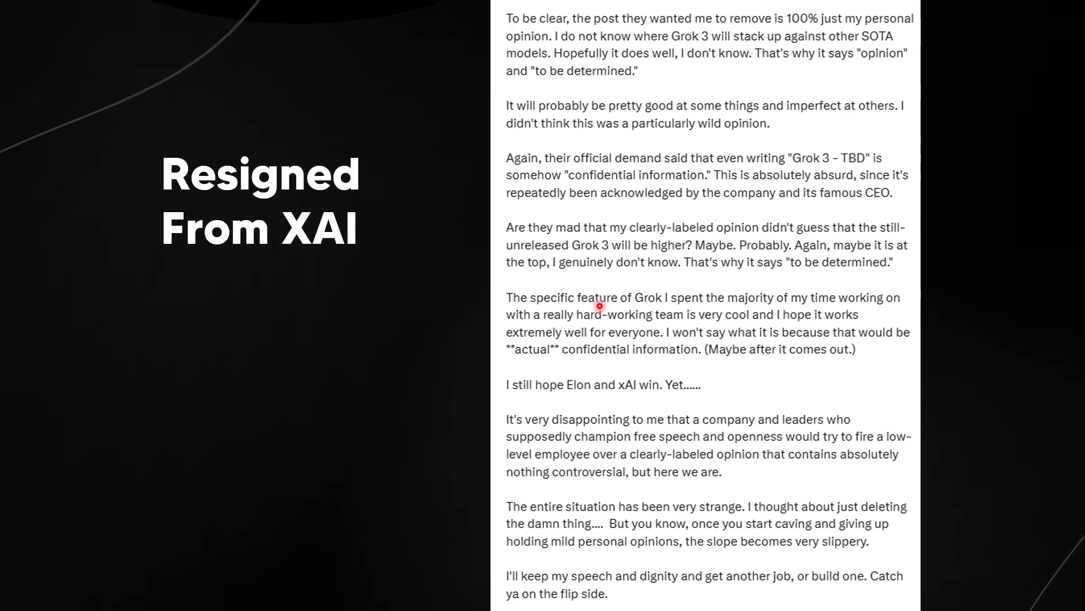
mouse_move(562, 148)
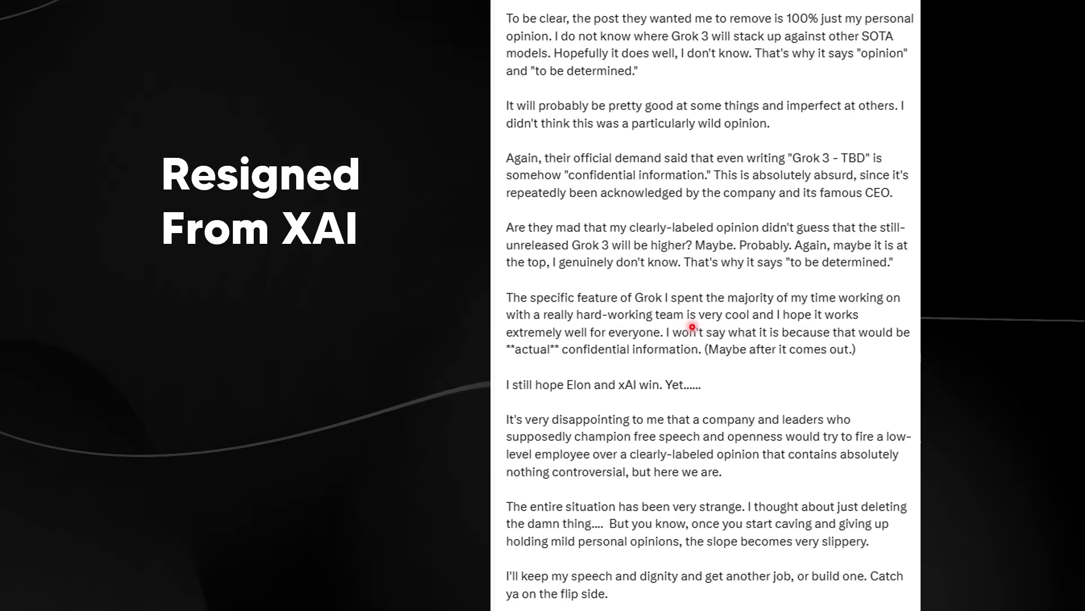
mouse_move(600, 338)
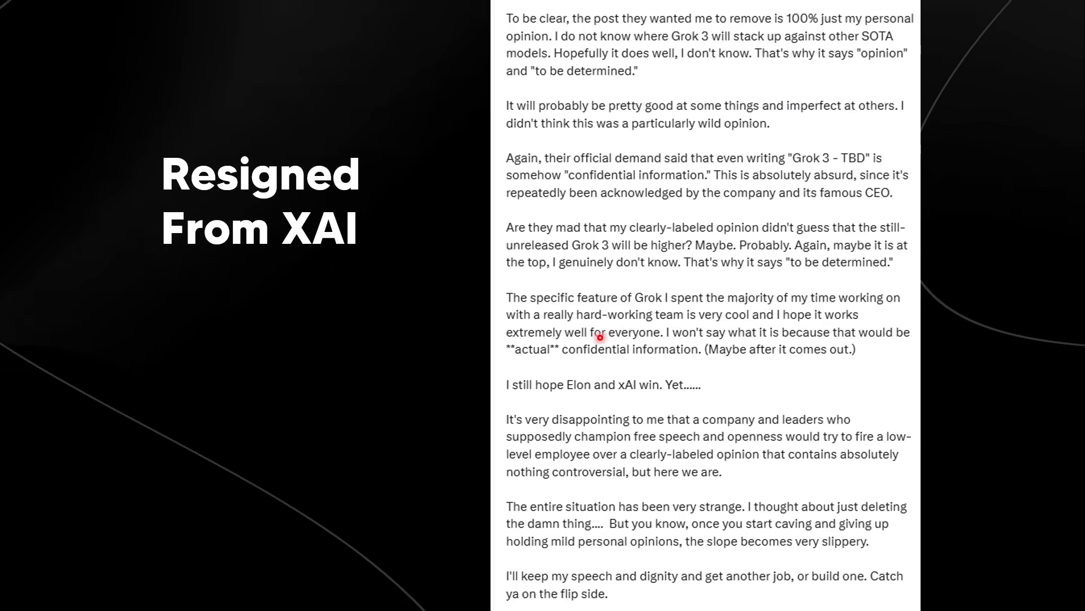
mouse_move(726, 345)
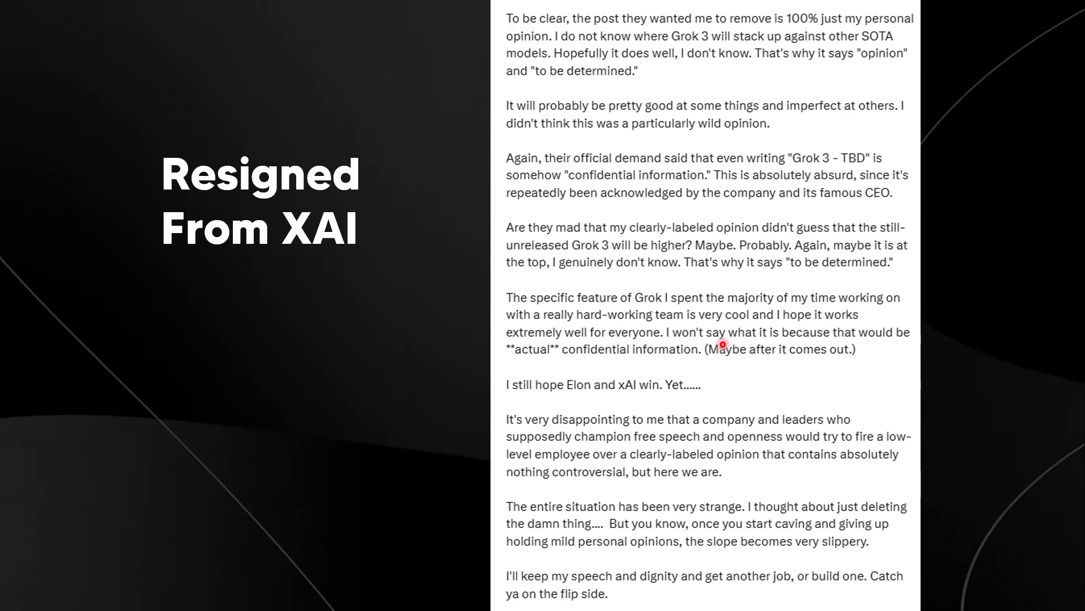
mouse_move(552, 361)
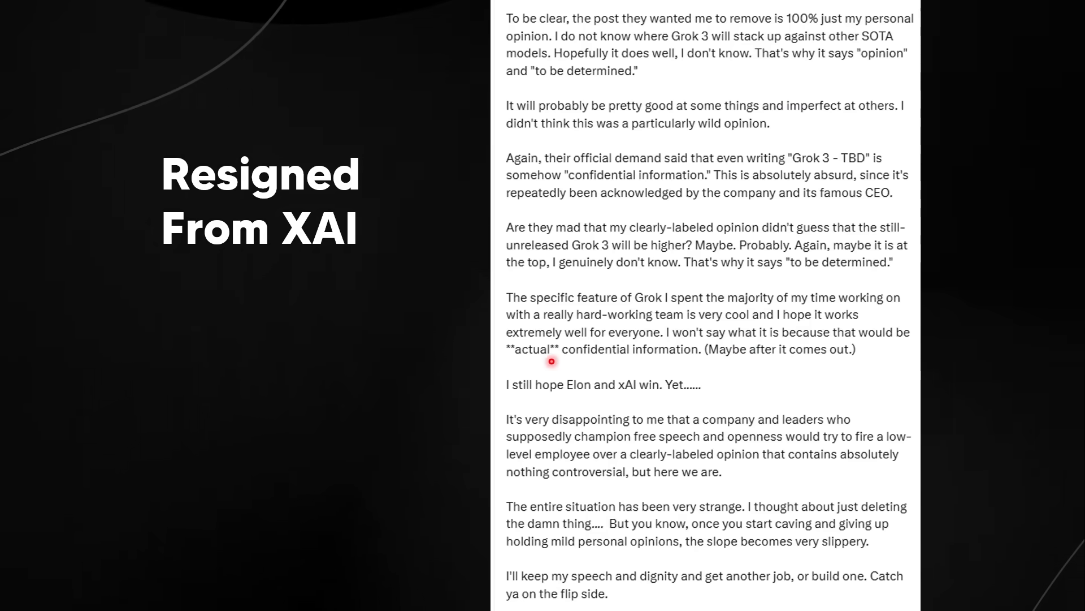
mouse_move(724, 368)
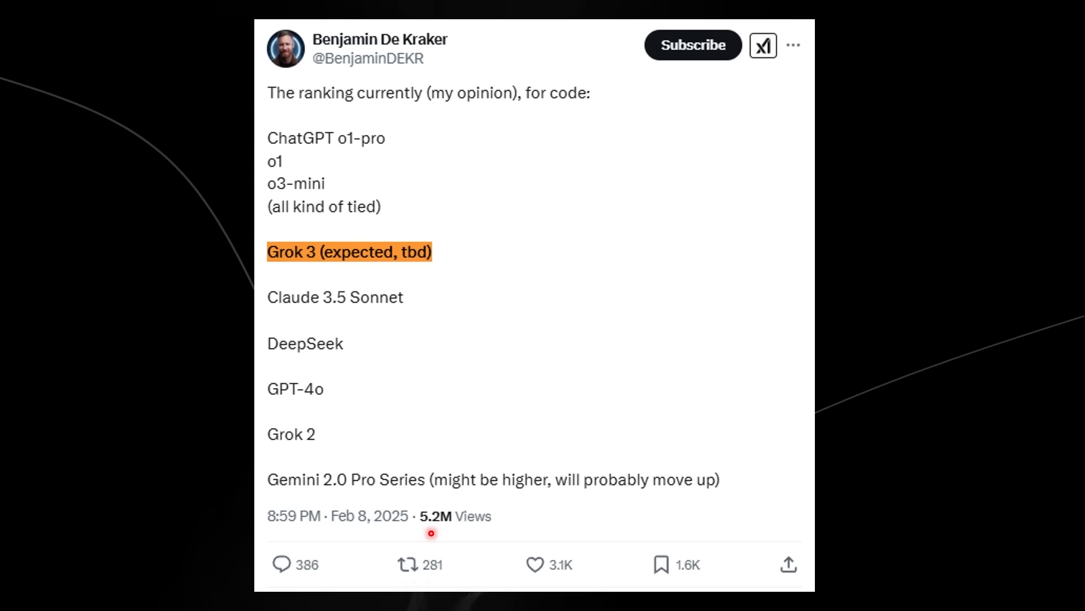
mouse_move(420, 326)
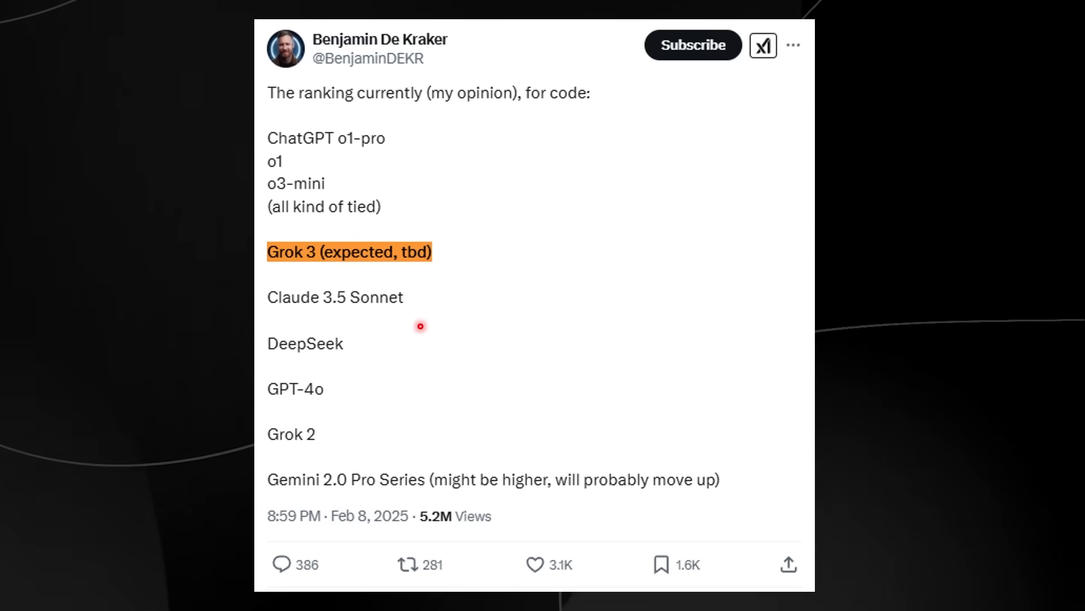
mouse_move(360, 275)
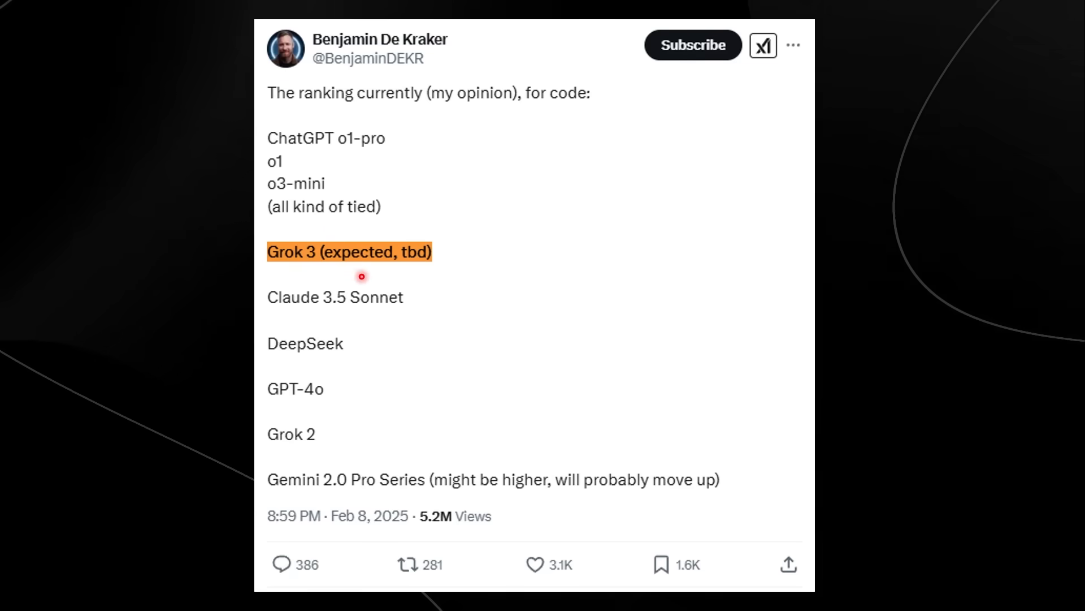
mouse_move(361, 276)
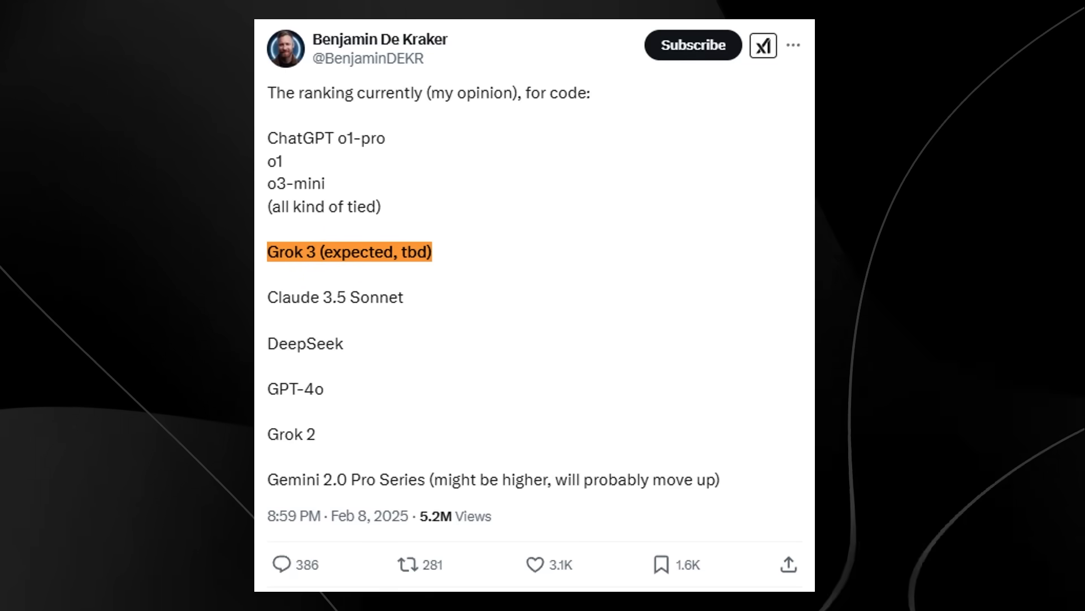